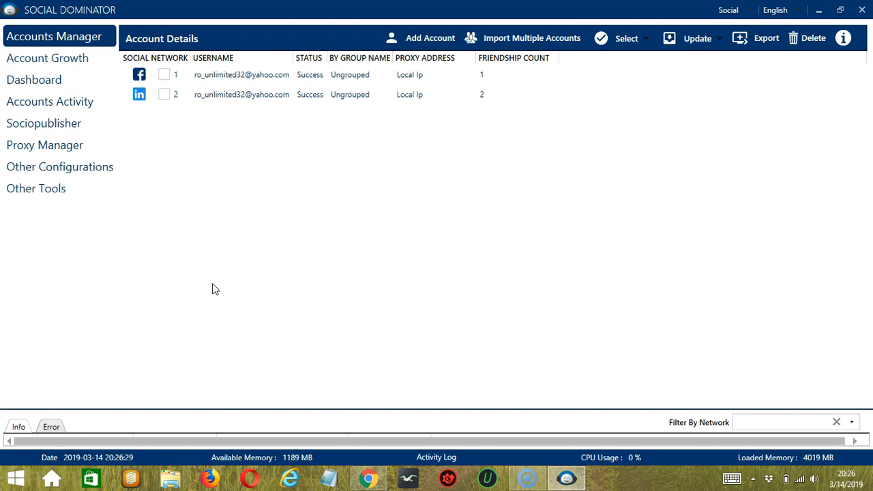
Go to the Accounts Activity area showing the LinkedIn action tabs for the account
{"action": "right_click", "coordinate": [218, 94]}
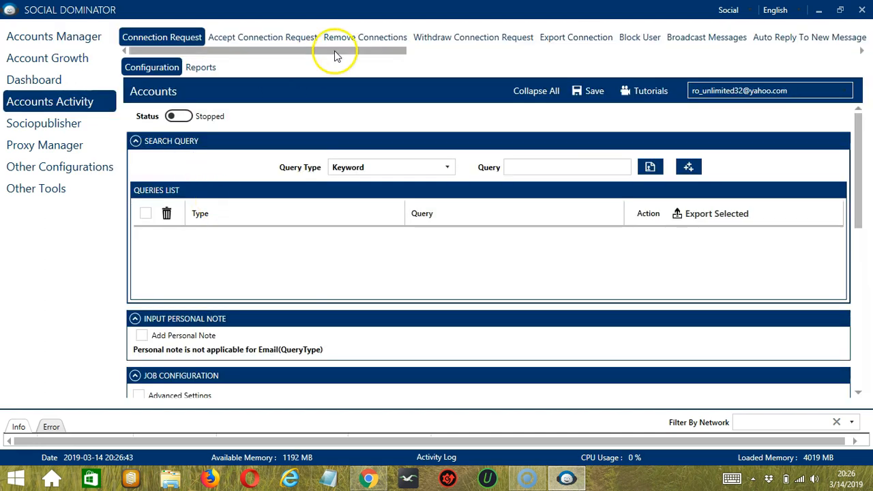
{"action": "mouse_move", "coordinate": [412, 61]}
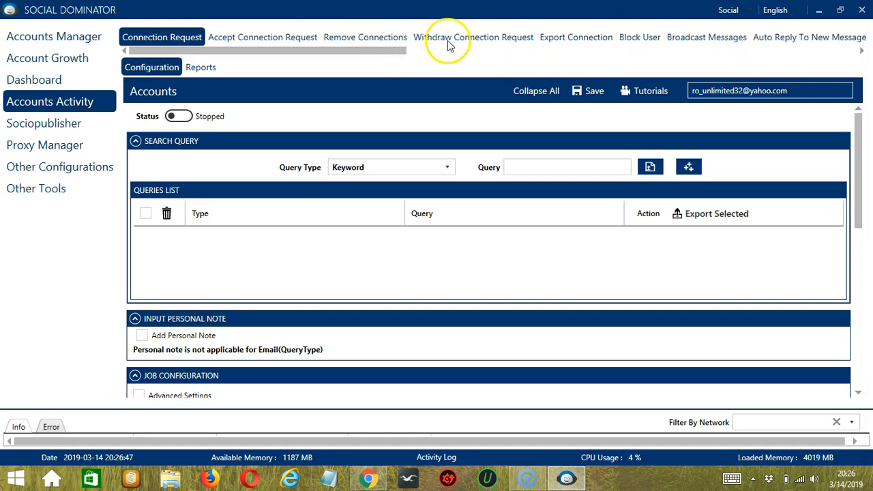
{"action": "mouse_move", "coordinate": [398, 52]}
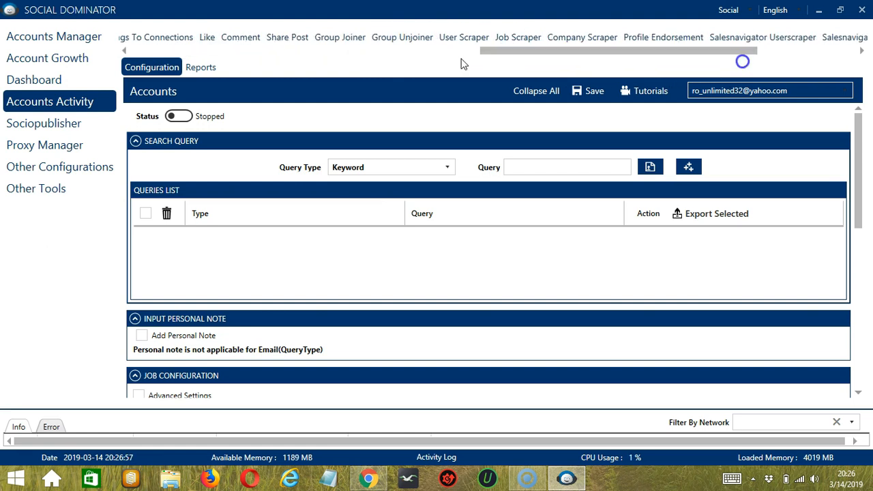
Show the User Scraper configuration for the Yahoo-linked account, keeping Keyword as query type
{"action": "left_click", "coordinate": [463, 37]}
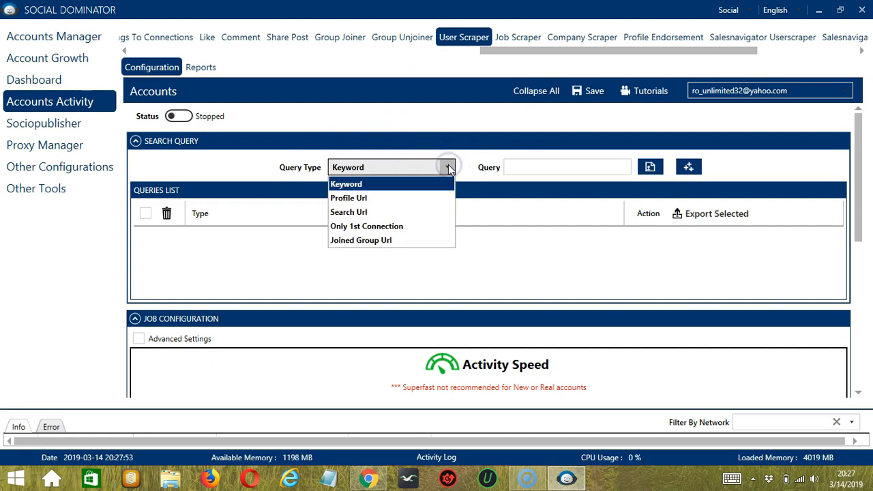
{"action": "mouse_move", "coordinate": [500, 180]}
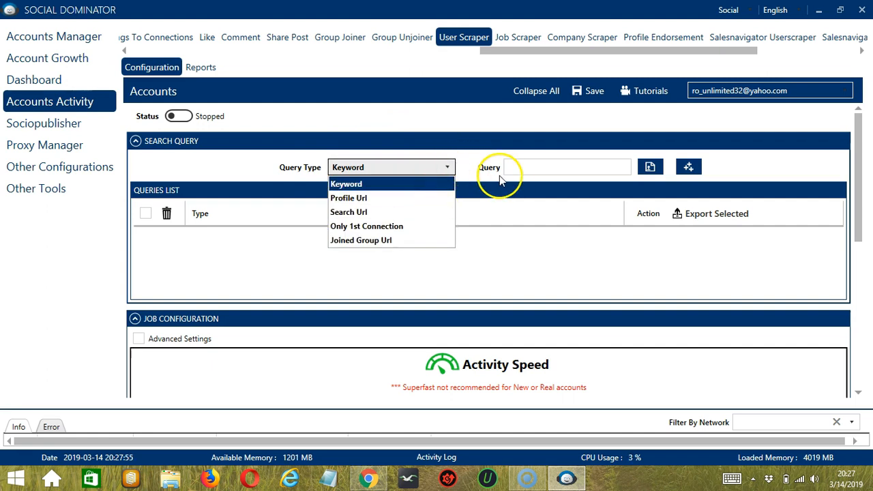
{"action": "left_click", "coordinate": [567, 167]}
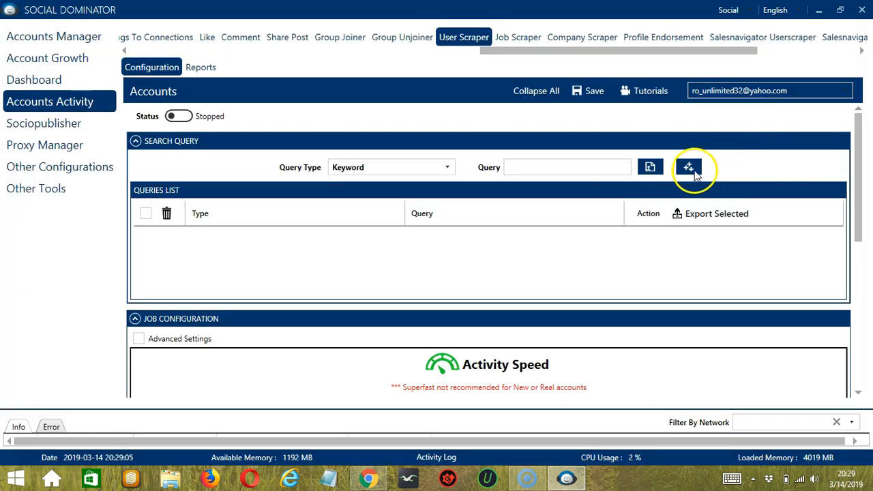
{"action": "mouse_move", "coordinate": [688, 167]}
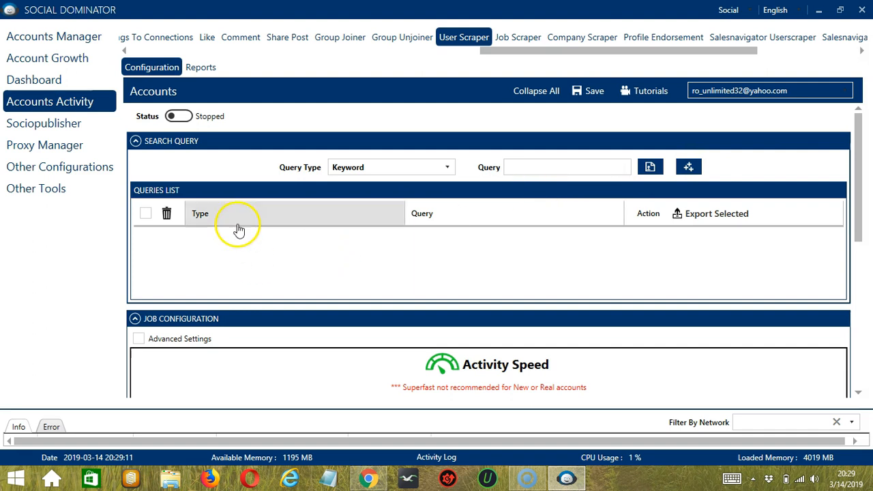
{"action": "mouse_move", "coordinate": [287, 244]}
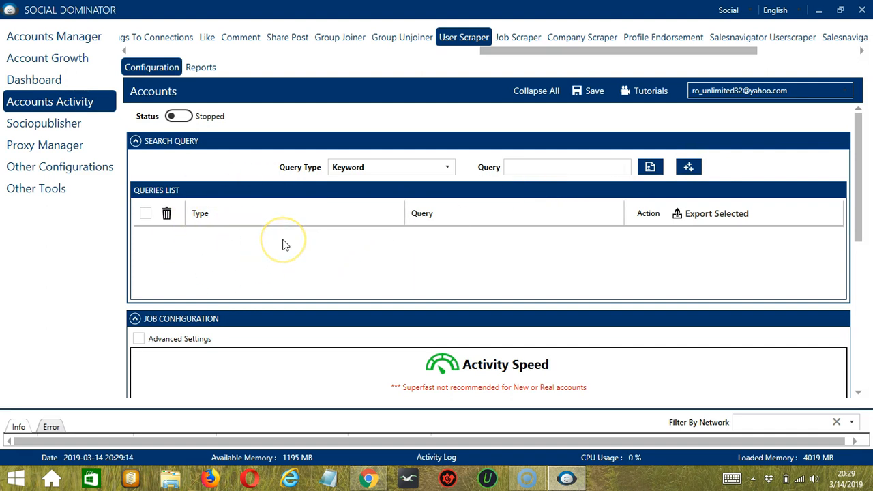
{"action": "mouse_move", "coordinate": [308, 175]}
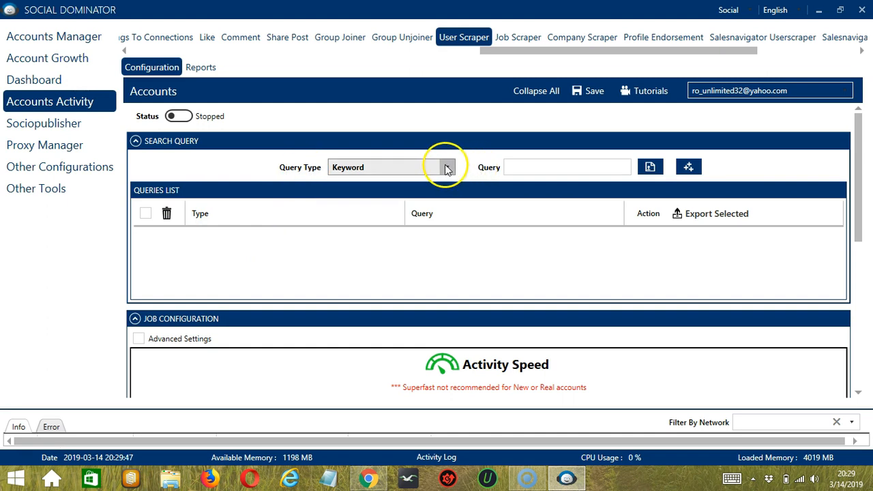
{"action": "mouse_move", "coordinate": [446, 169]}
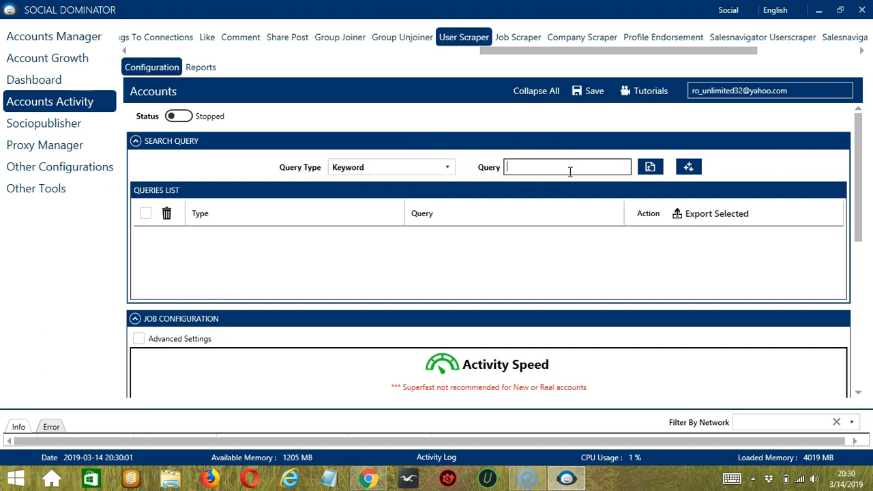
Add the keyword query 'developer' to the User Scraper queries list
{"action": "type", "text": "developer"}
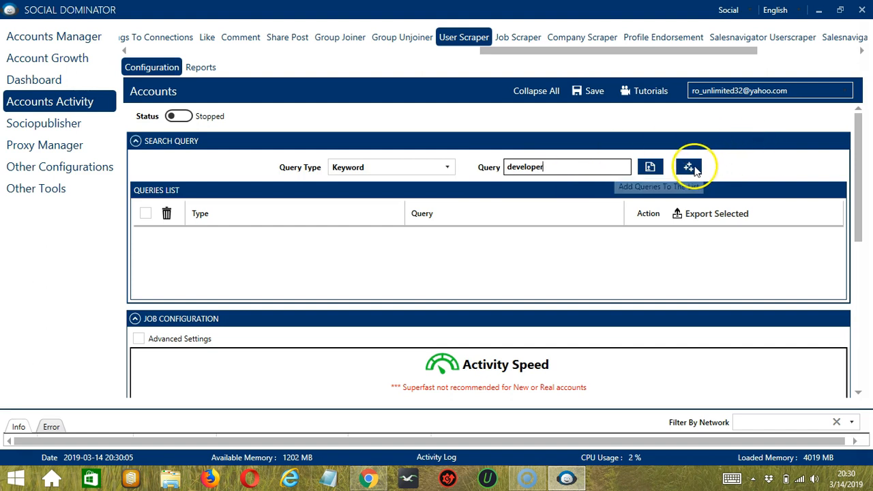
{"action": "left_click", "coordinate": [687, 167]}
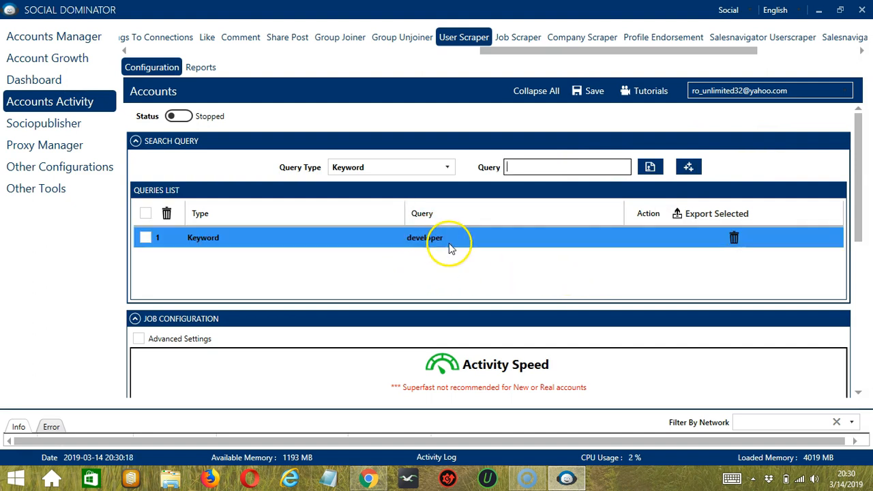
Add a developer's LinkedIn profile URL as a Profile Url query to the list
{"action": "left_click", "coordinate": [390, 166]}
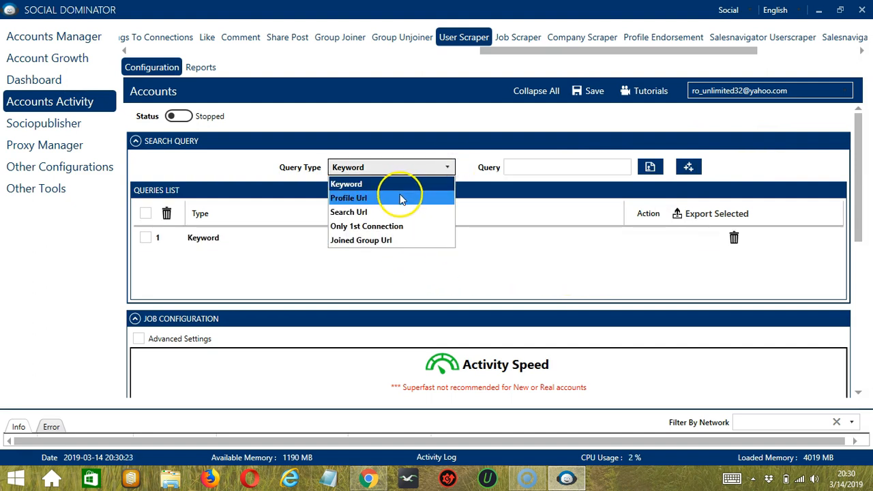
{"action": "left_click", "coordinate": [350, 197]}
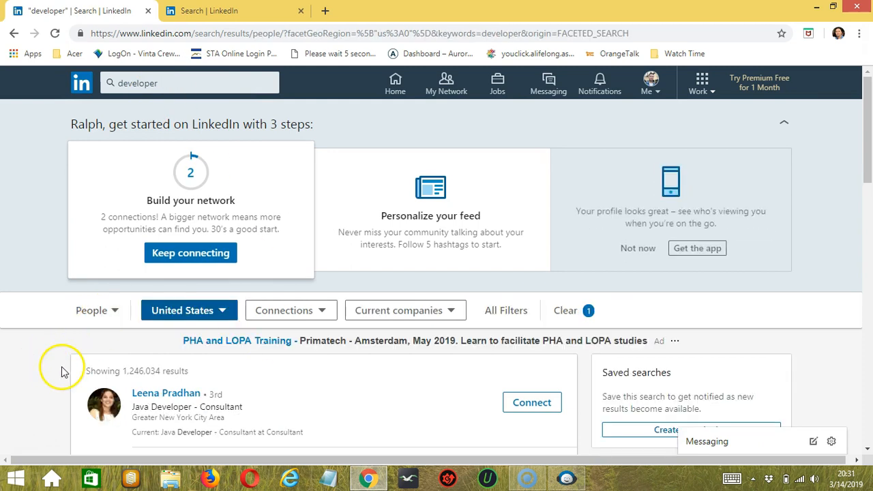
{"action": "scroll", "scroll_direction": "down", "scroll_amount": 3}
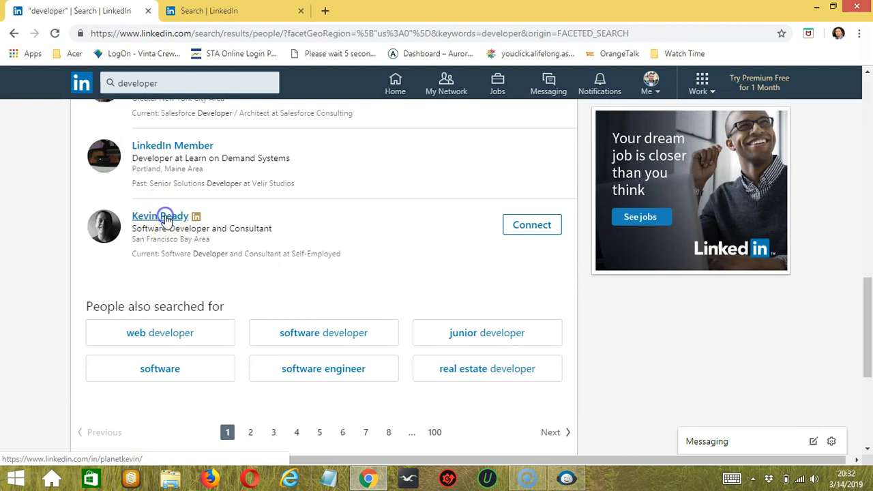
{"action": "left_click", "coordinate": [160, 215]}
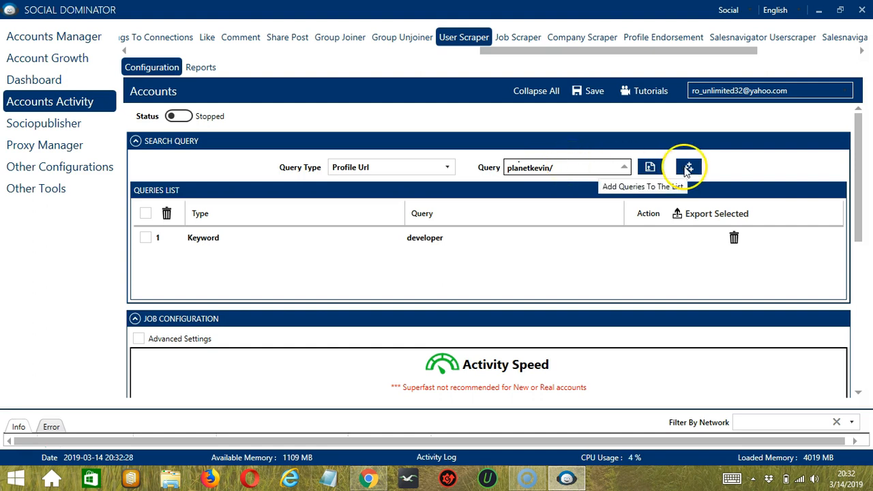
{"action": "left_click", "coordinate": [688, 167]}
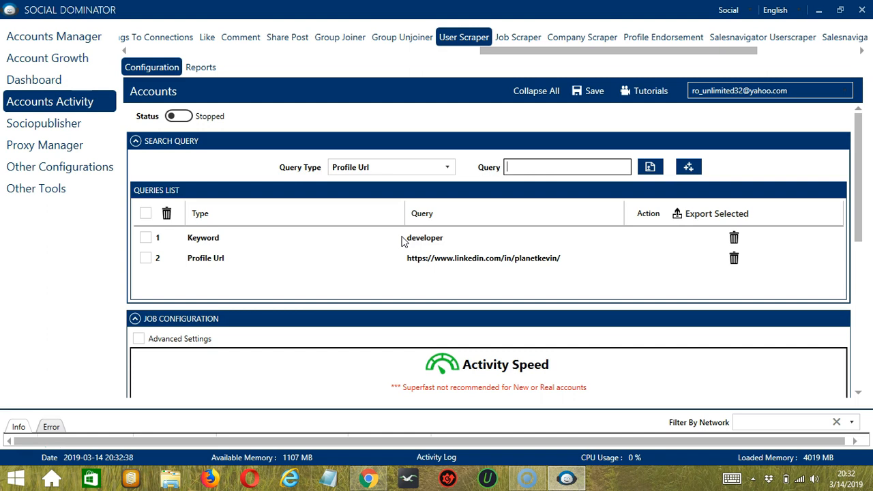
{"action": "left_click", "coordinate": [390, 166]}
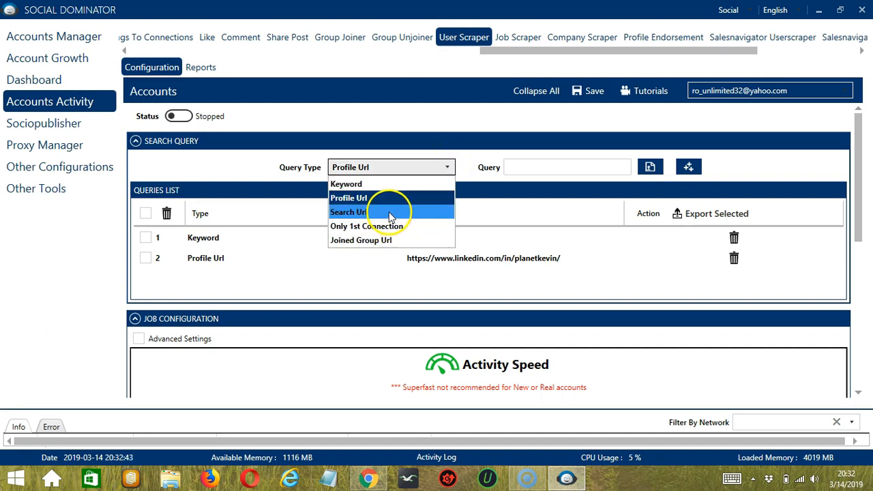
Add a LinkedIn people-search results URL as a Search Url query
{"action": "left_click", "coordinate": [348, 211]}
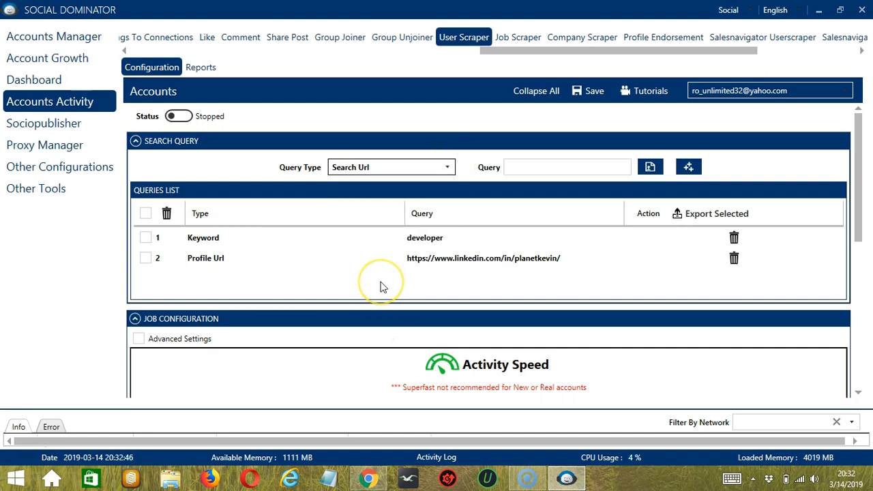
{"action": "mouse_move", "coordinate": [380, 435]}
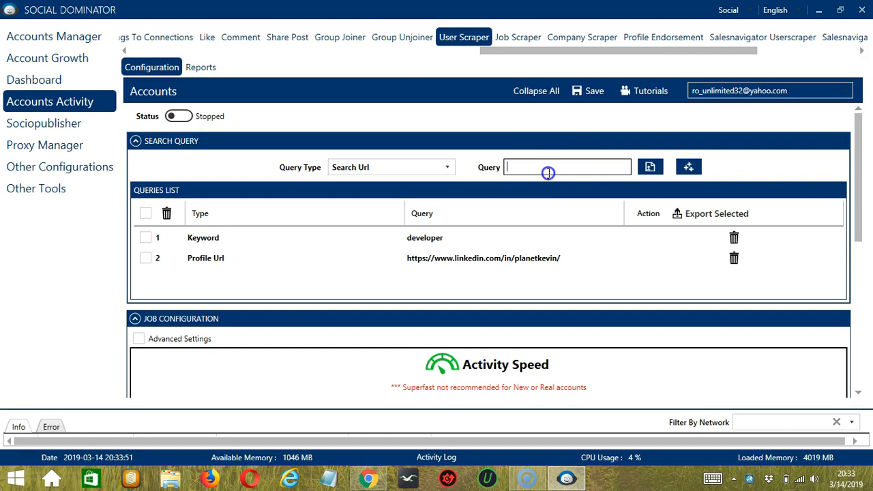
{"action": "left_click", "coordinate": [687, 166]}
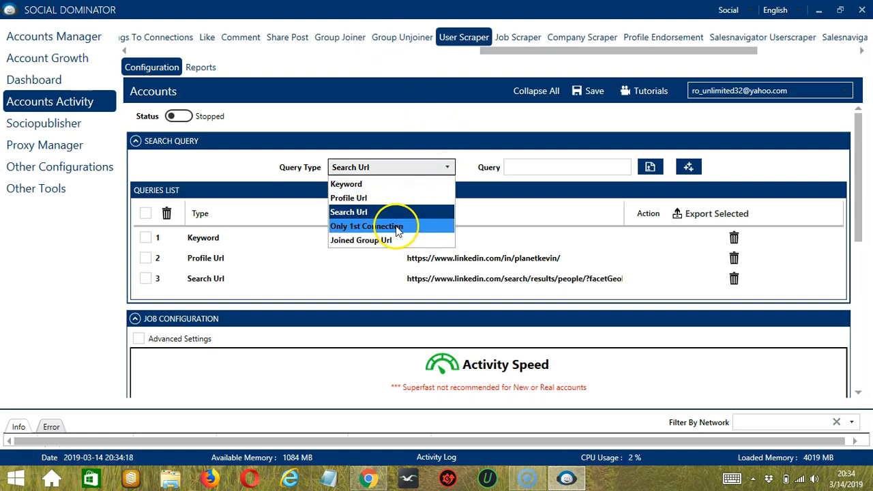
Add an Only 1st Connection query with the value [own] to the list
{"action": "left_click", "coordinate": [367, 227]}
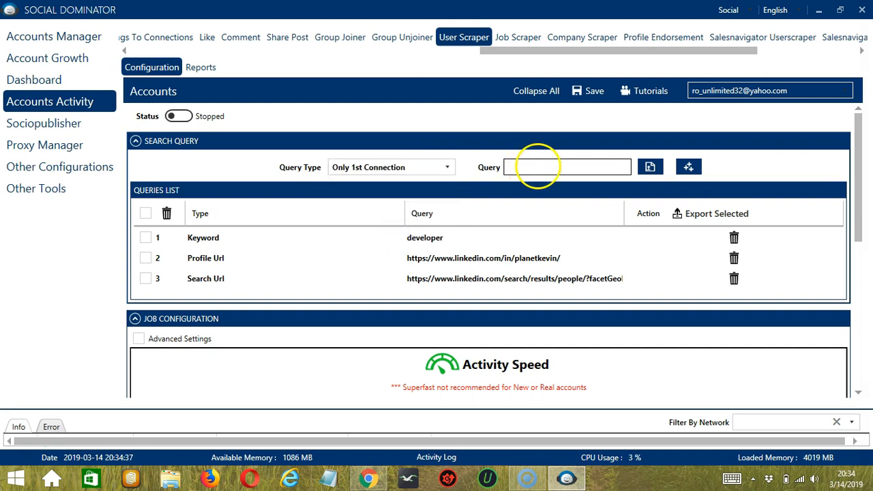
{"action": "type", "text": "[own"}
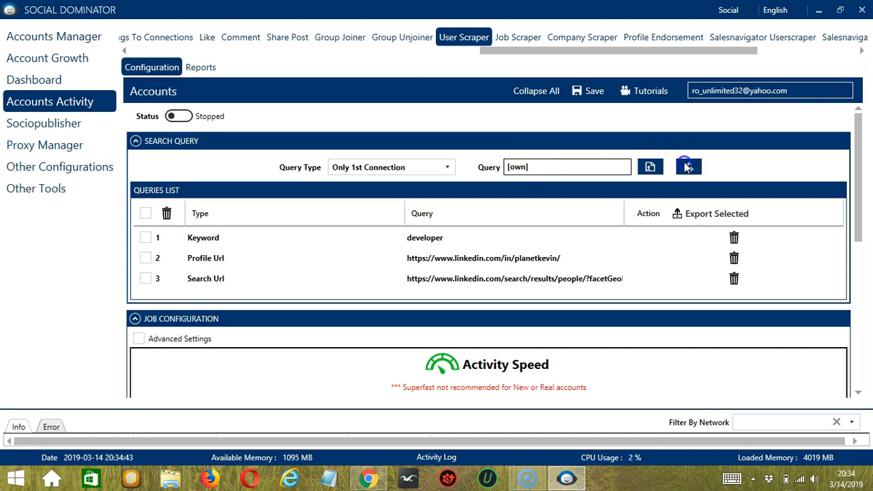
{"action": "left_click", "coordinate": [688, 166]}
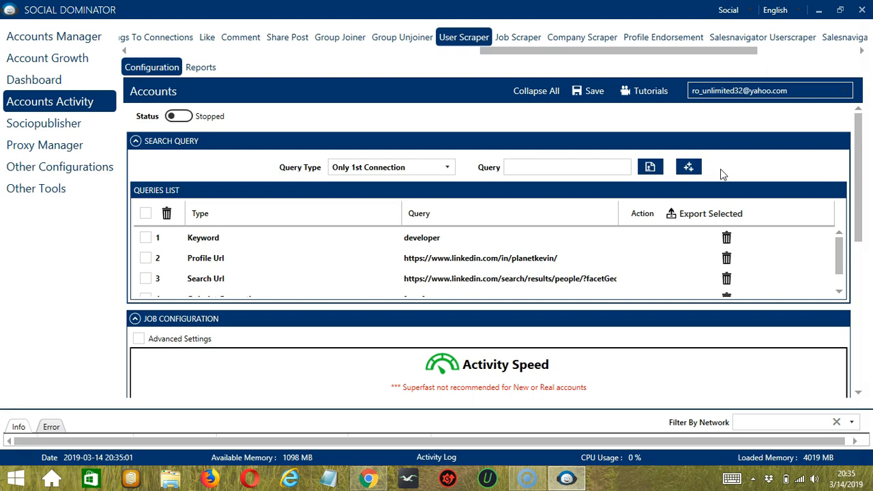
Add the Joined Group Url query groups/62352/ to the queries list
{"action": "left_click", "coordinate": [390, 167]}
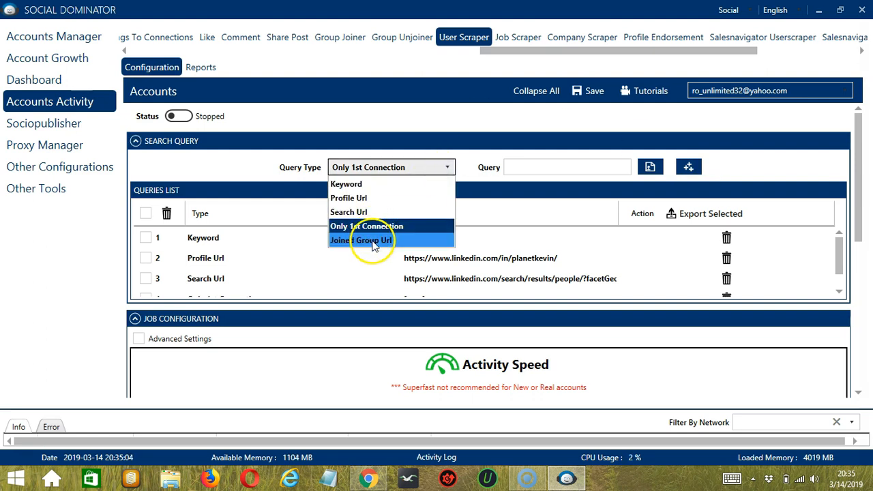
{"action": "left_click", "coordinate": [360, 240]}
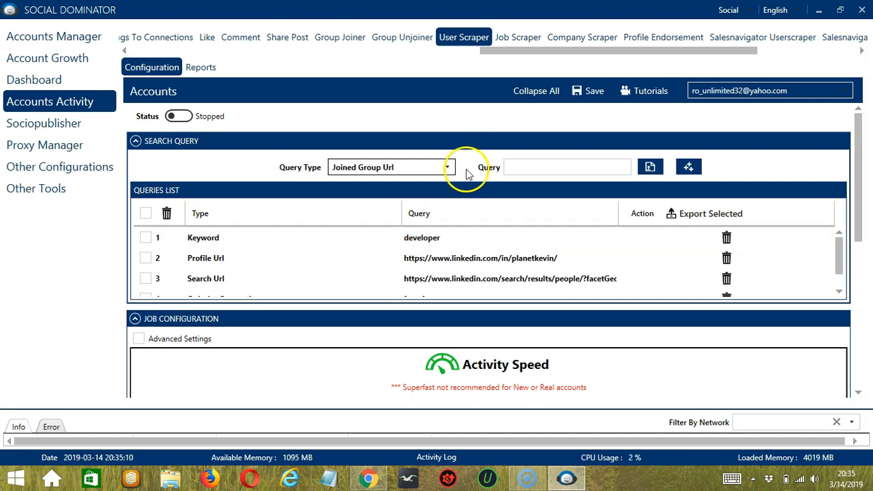
{"action": "mouse_move", "coordinate": [369, 477]}
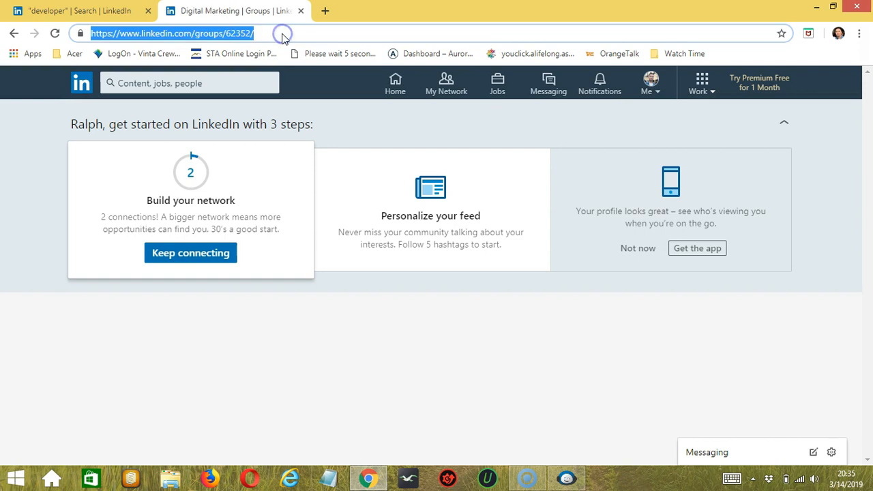
{"action": "left_click", "coordinate": [566, 478]}
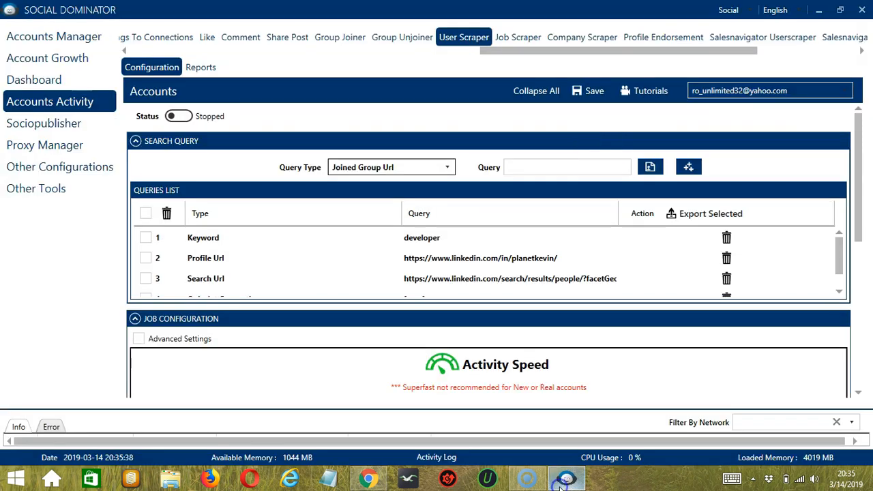
{"action": "type", "text": "groups/62352/"}
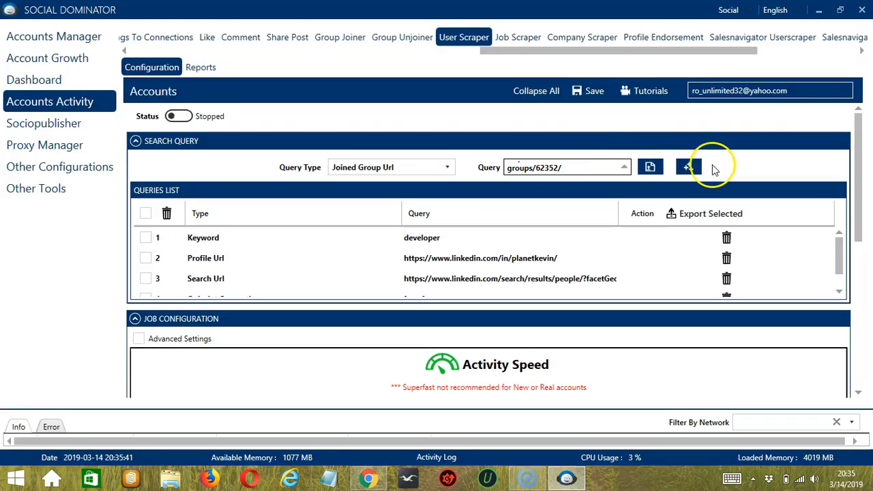
{"action": "left_click", "coordinate": [687, 167]}
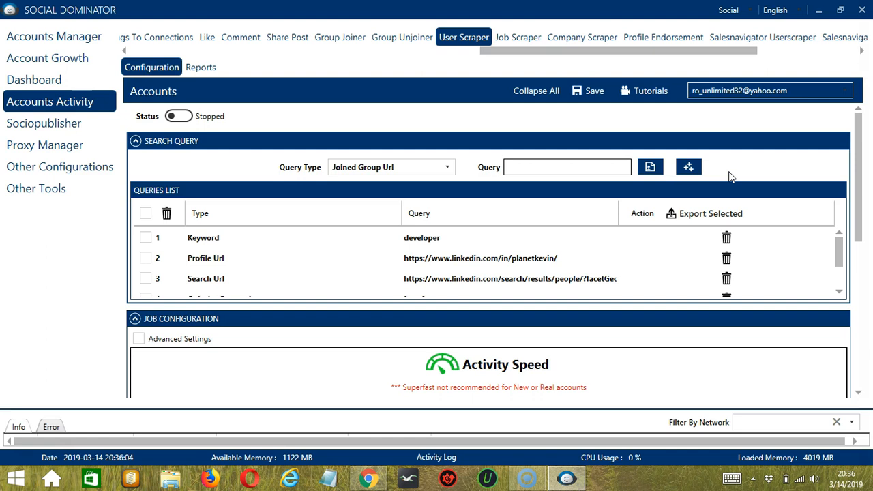
{"action": "left_click", "coordinate": [600, 258]}
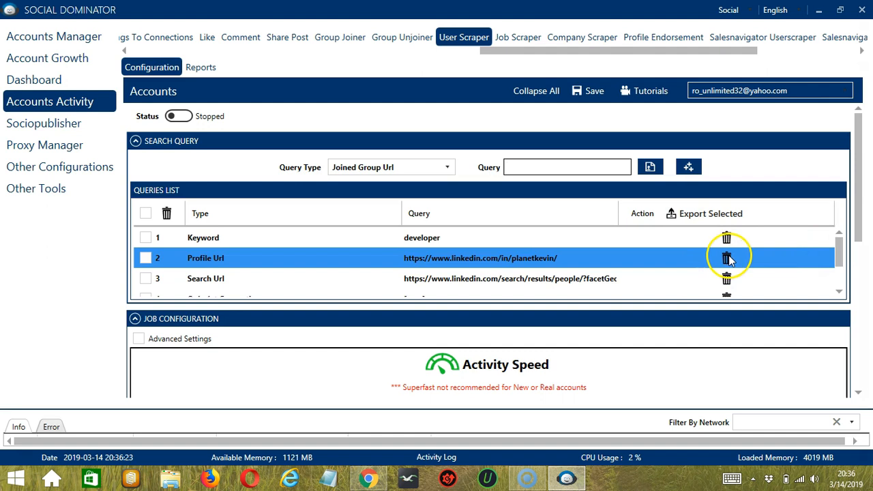
Delete the Profile Url query from the queries list
{"action": "left_click", "coordinate": [726, 258]}
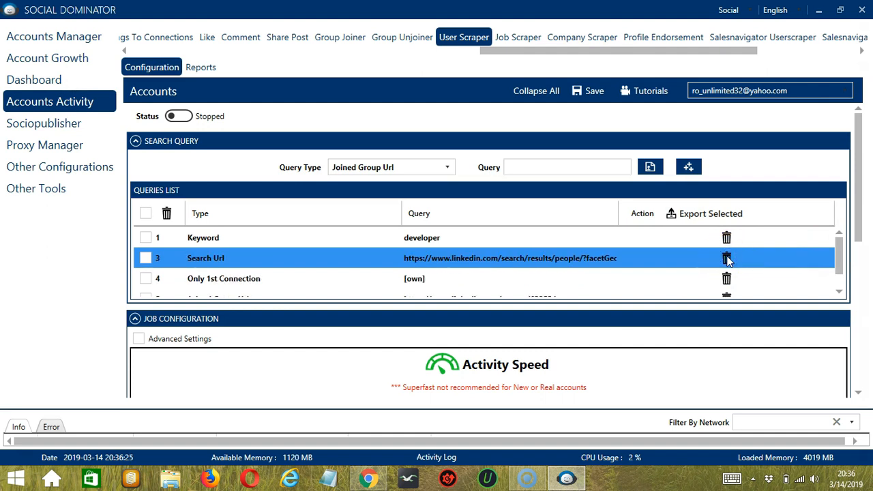
{"action": "scroll", "scroll_direction": "down", "scroll_amount": 3}
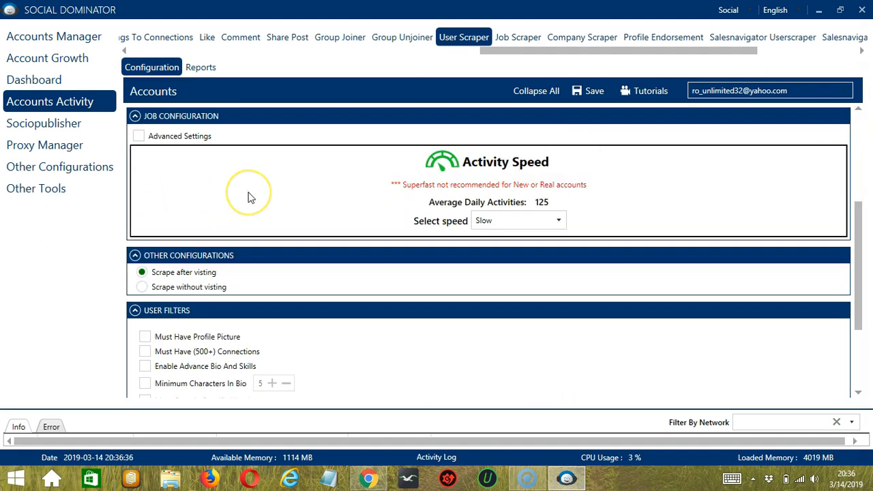
{"action": "mouse_move", "coordinate": [249, 129]}
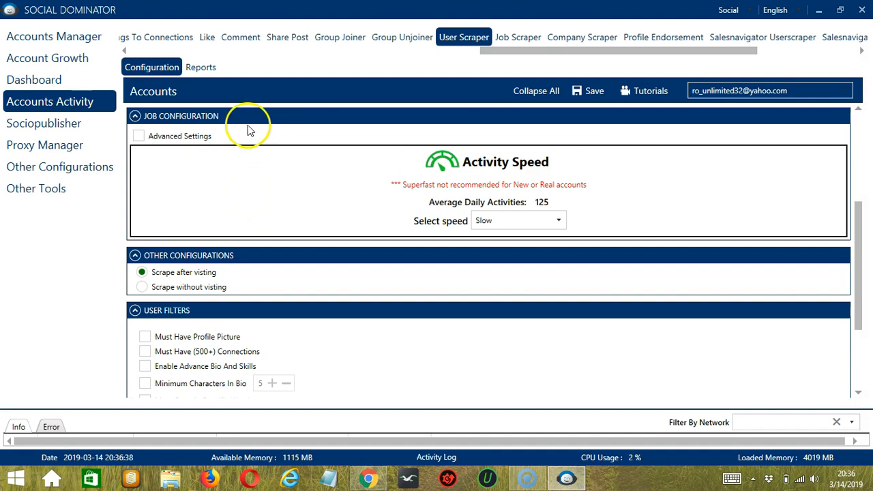
{"action": "mouse_move", "coordinate": [266, 188]}
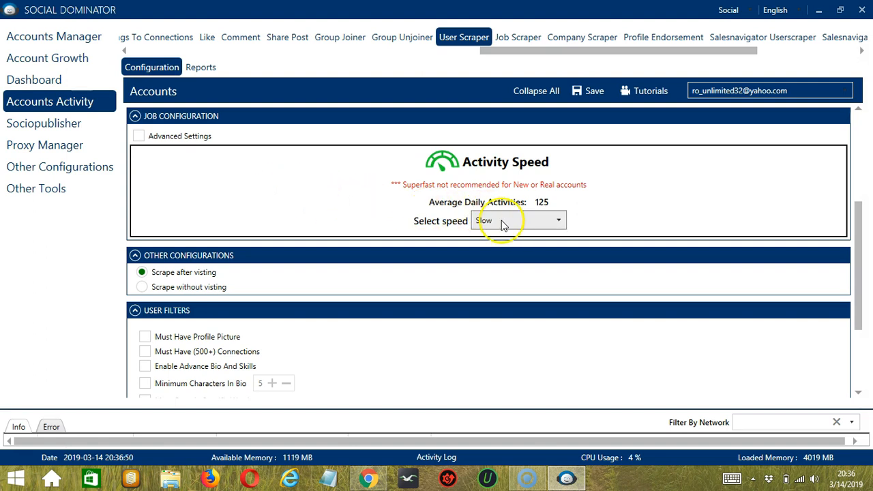
{"action": "mouse_move", "coordinate": [545, 224]}
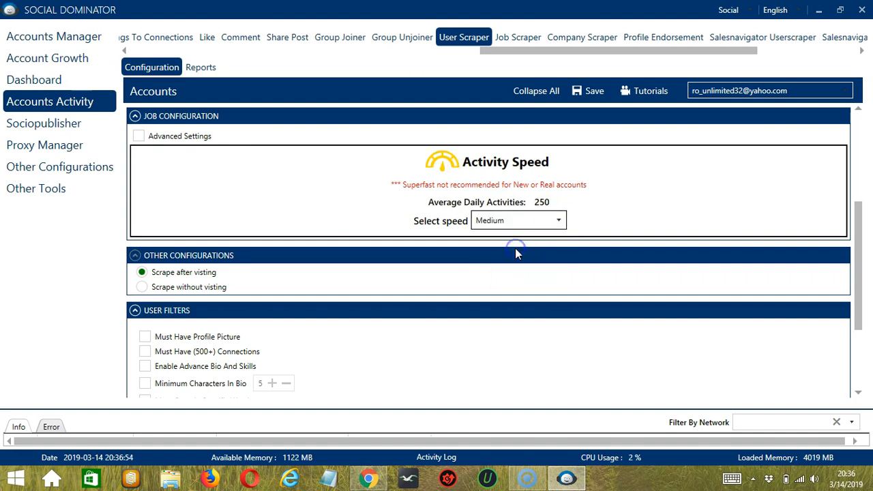
Raise the job's activity speed to Superfast, 583 average daily activities
{"action": "left_click", "coordinate": [518, 219]}
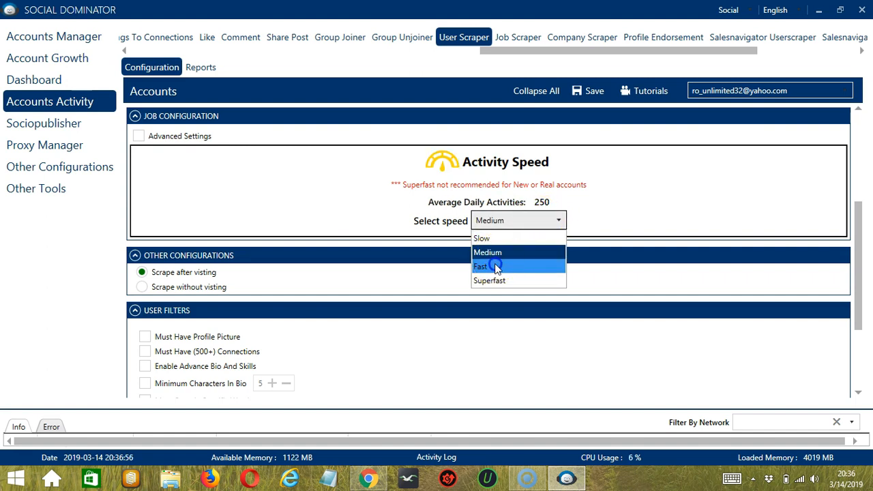
{"action": "left_click", "coordinate": [480, 266]}
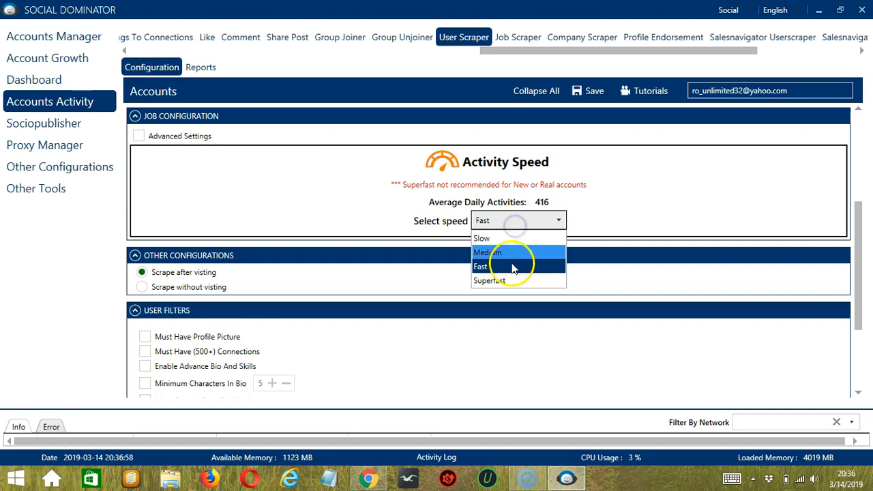
{"action": "left_click", "coordinate": [489, 281]}
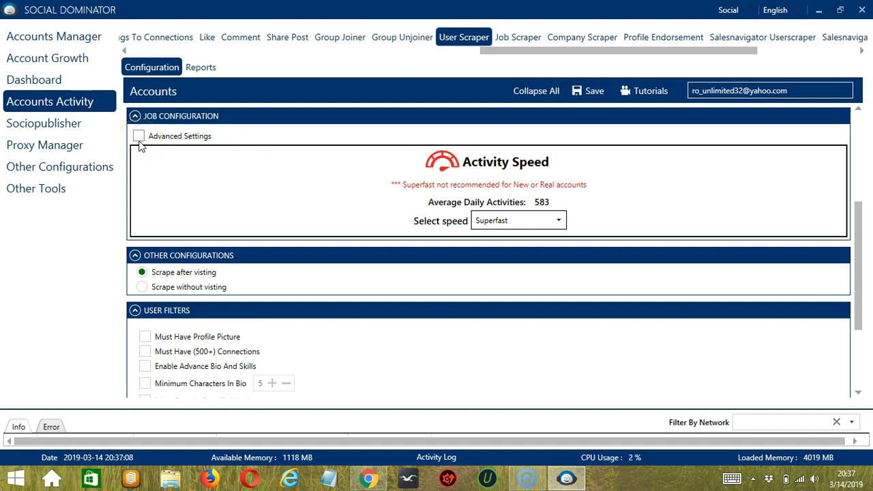
Enable Advanced Settings and tick Increase Each Day With for the scrape amount
{"action": "left_click", "coordinate": [139, 137]}
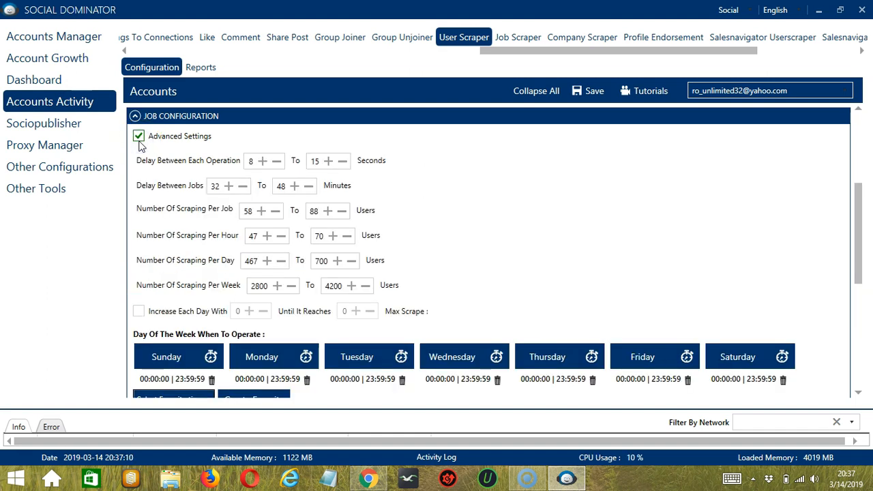
{"action": "mouse_move", "coordinate": [221, 166]}
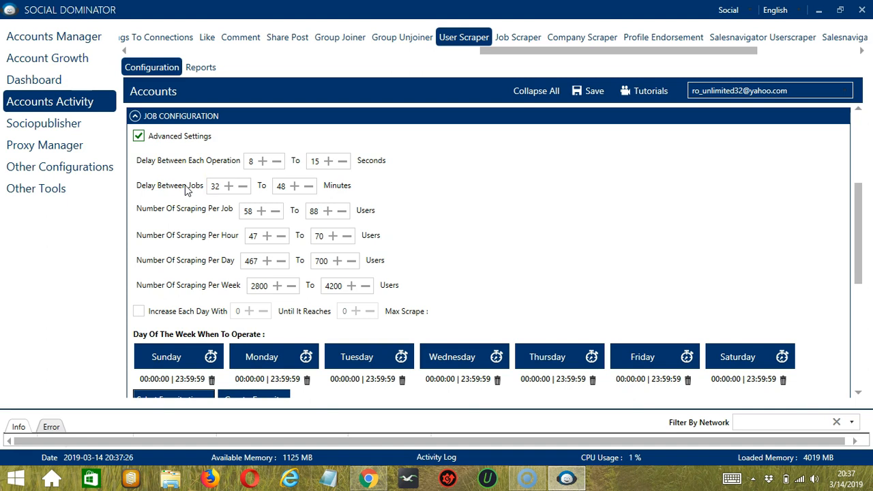
{"action": "mouse_move", "coordinate": [198, 218]}
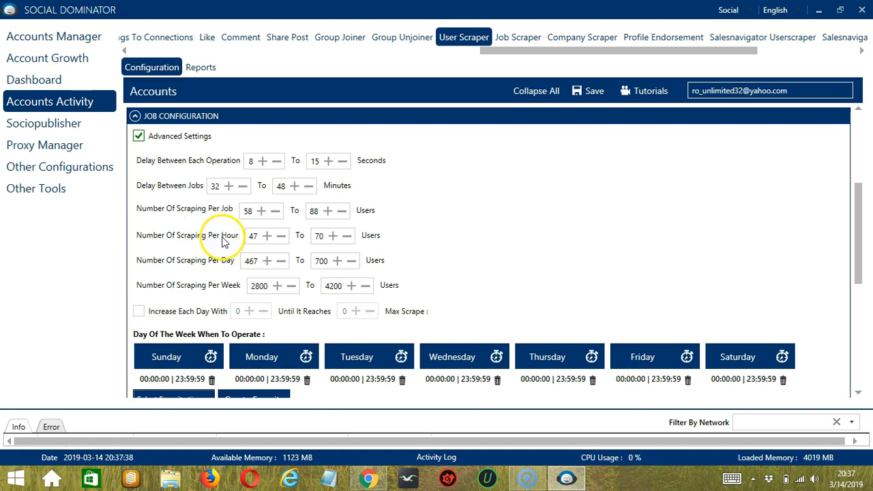
{"action": "mouse_move", "coordinate": [226, 289]}
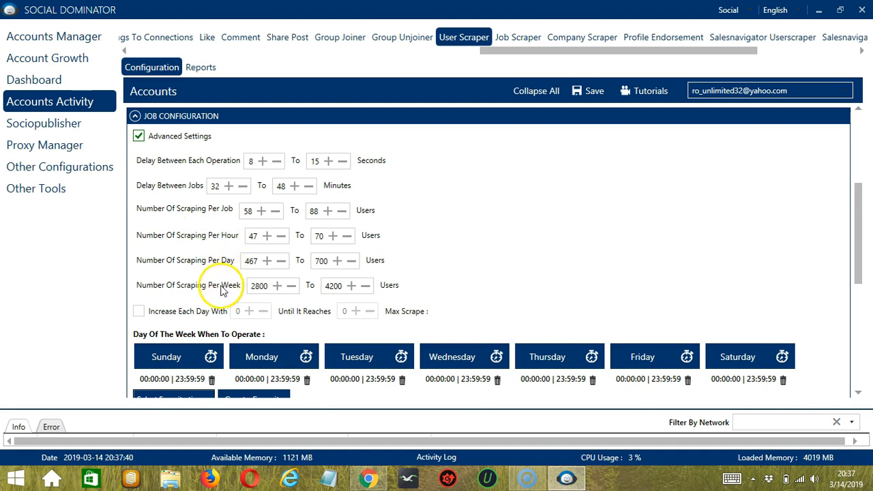
{"action": "left_click", "coordinate": [139, 311]}
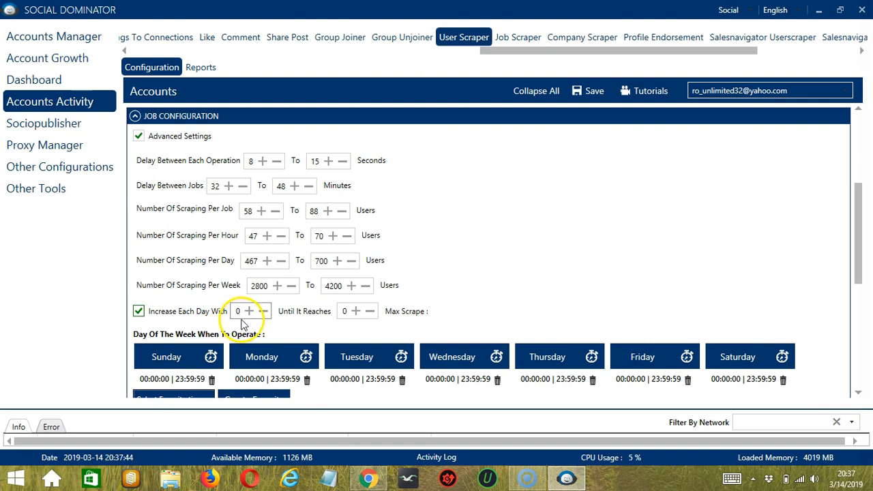
{"action": "mouse_move", "coordinate": [343, 321]}
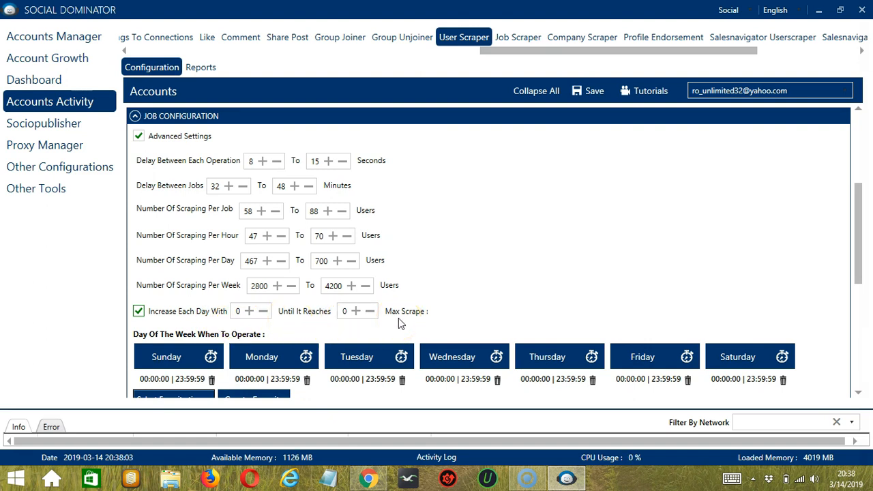
{"action": "scroll", "scroll_direction": "down", "scroll_amount": 3}
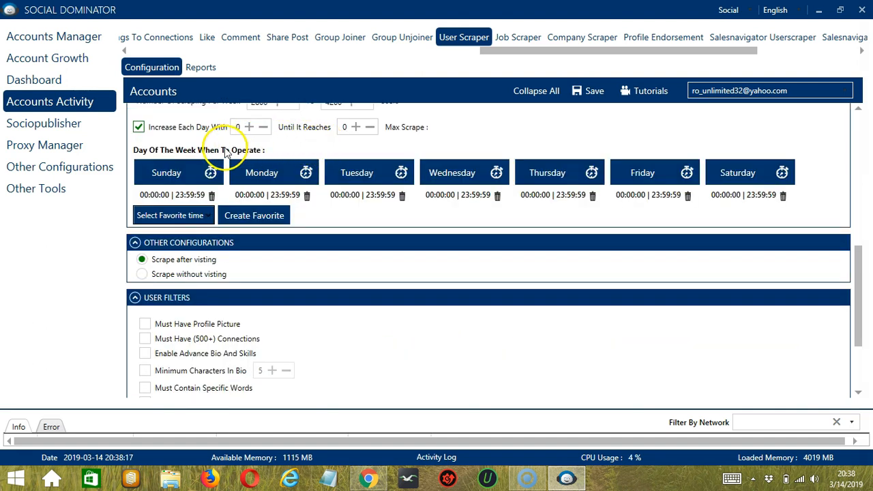
{"action": "mouse_move", "coordinate": [286, 149]}
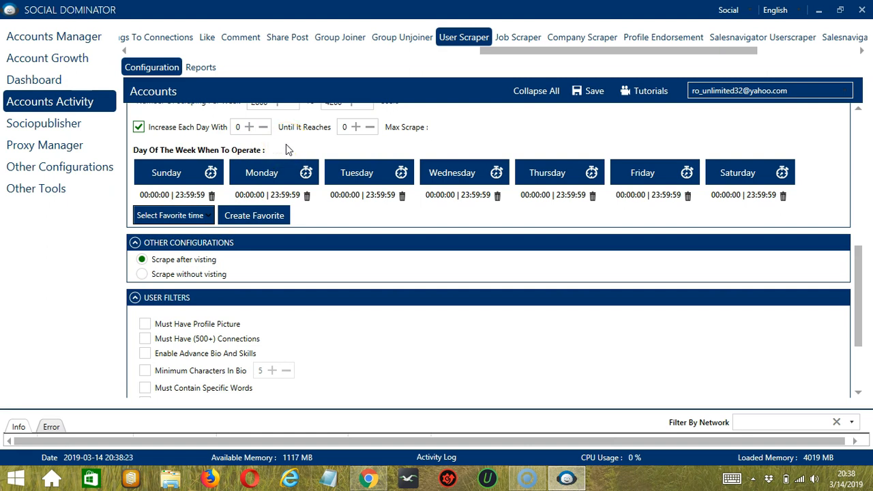
Give Monday two operating intervals, 00:00:00–01:59:59 and 02:00:00–23:59:59
{"action": "left_click", "coordinate": [262, 172]}
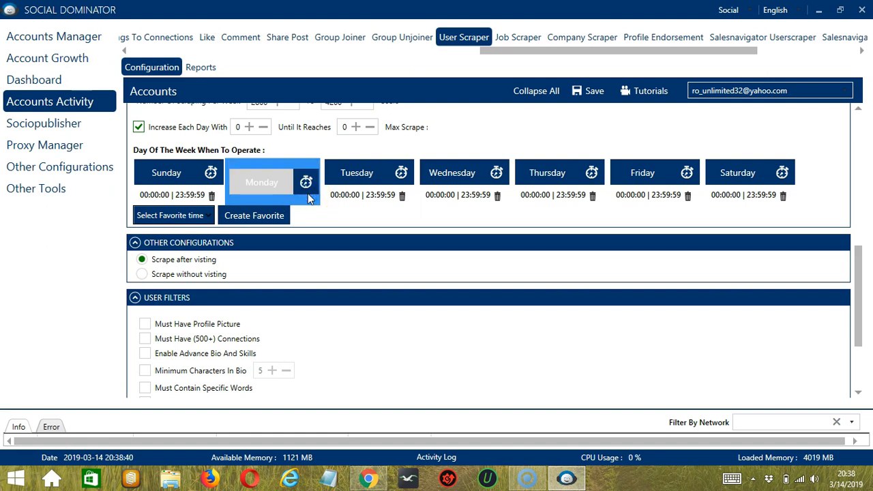
{"action": "mouse_move", "coordinate": [320, 219]}
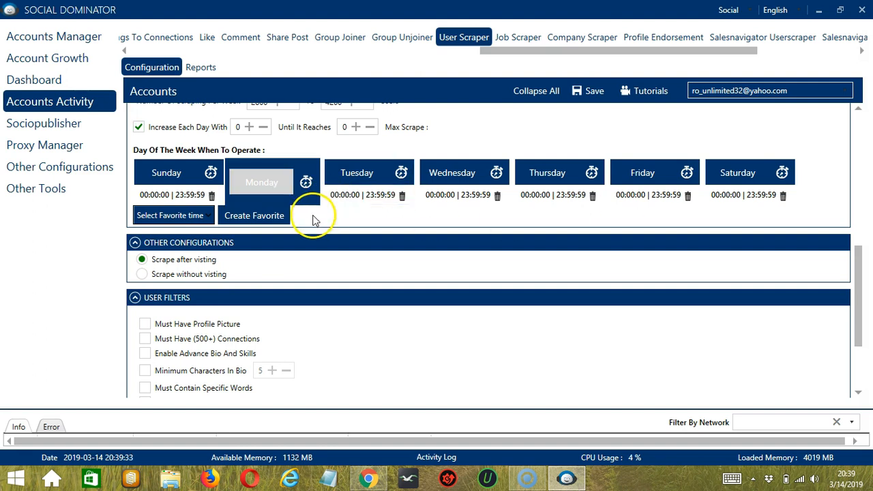
{"action": "left_click", "coordinate": [286, 182]}
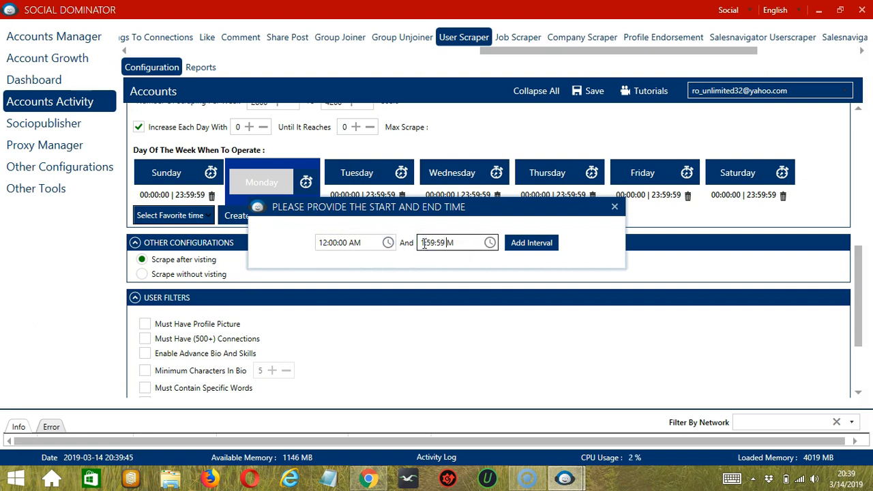
{"action": "left_click", "coordinate": [532, 242]}
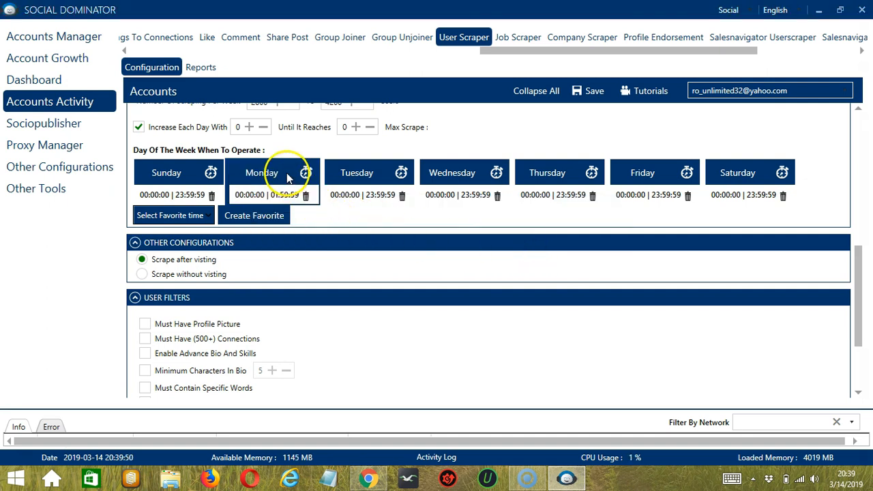
{"action": "left_click", "coordinate": [306, 172]}
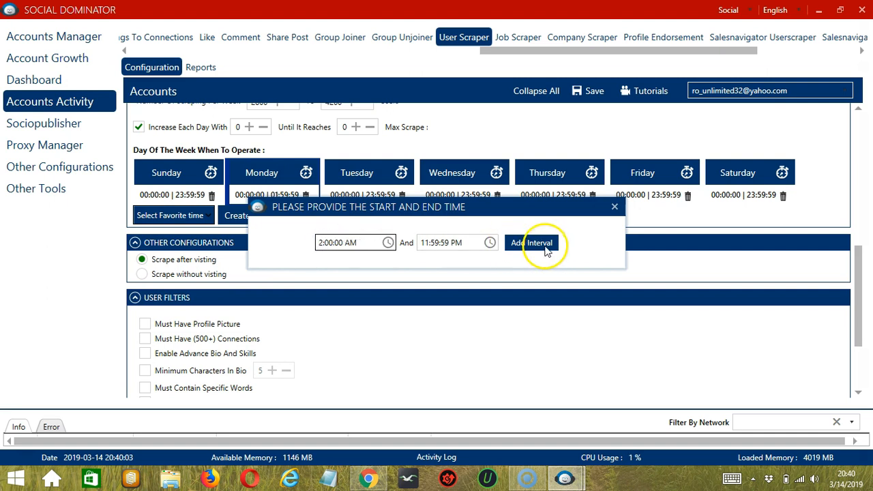
{"action": "left_click", "coordinate": [532, 243]}
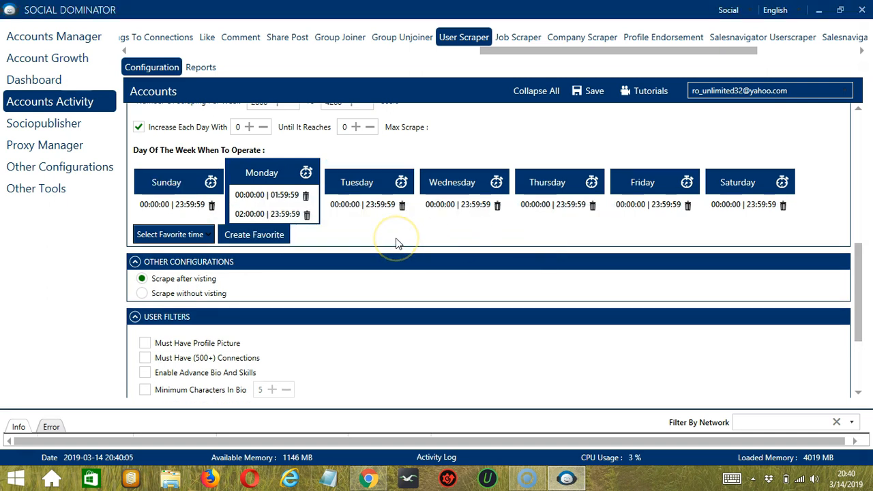
{"action": "mouse_move", "coordinate": [305, 172]}
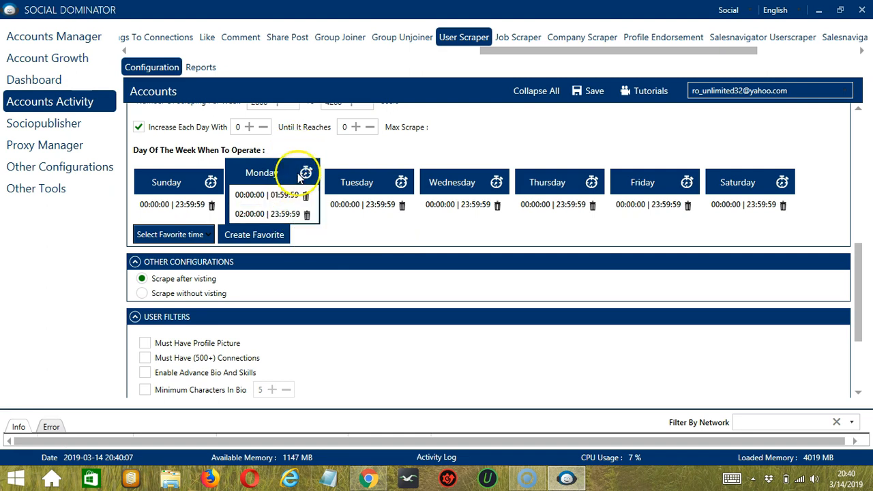
{"action": "mouse_move", "coordinate": [351, 243]}
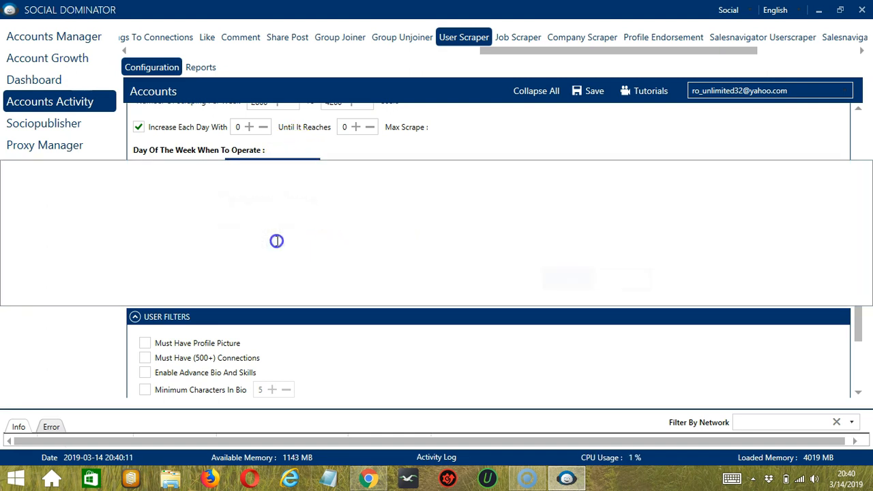
Save Monday's schedule as a favourite time named 'LinkedIn User Scraper'
{"action": "type", "text": "LinkedIn User Scraper"}
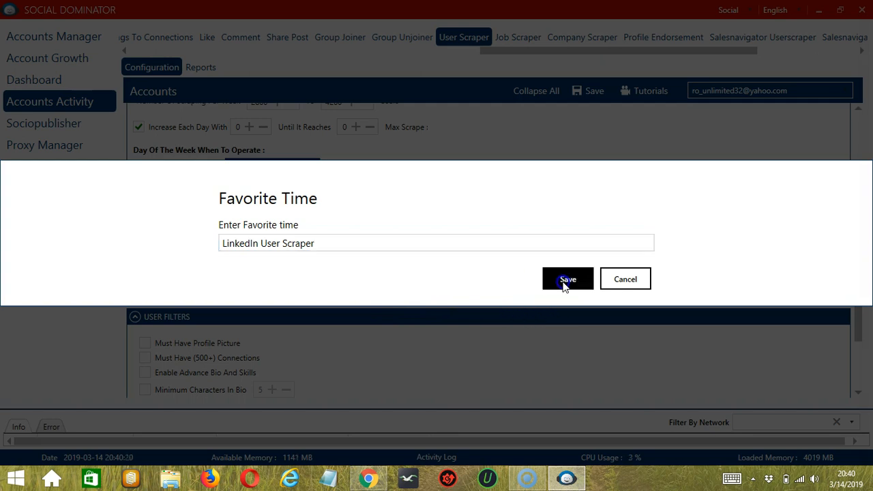
{"action": "left_click", "coordinate": [567, 279]}
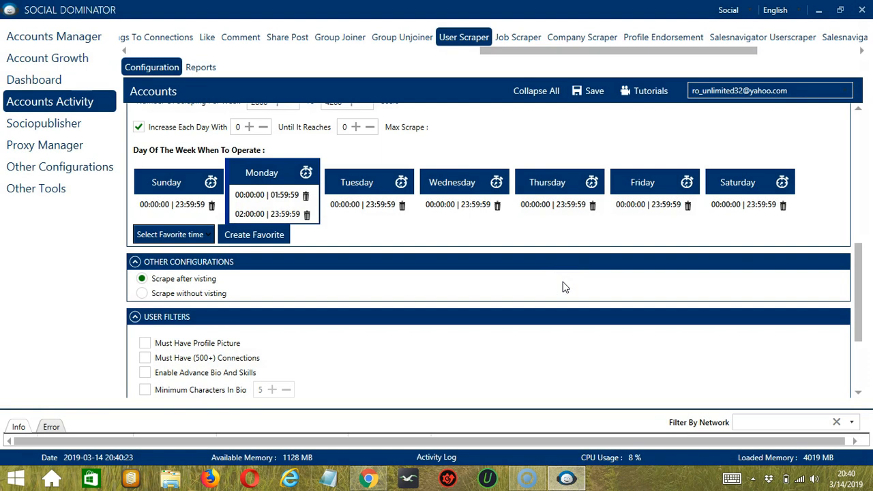
{"action": "mouse_move", "coordinate": [170, 235]}
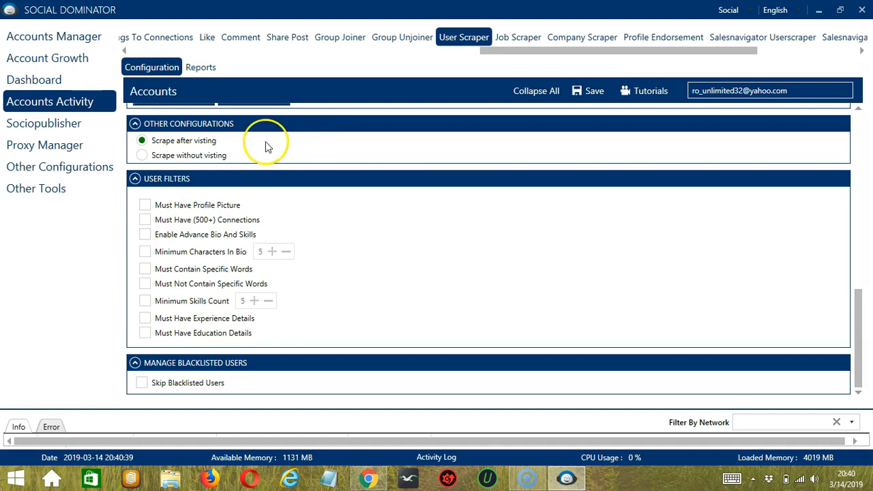
{"action": "mouse_move", "coordinate": [271, 159]}
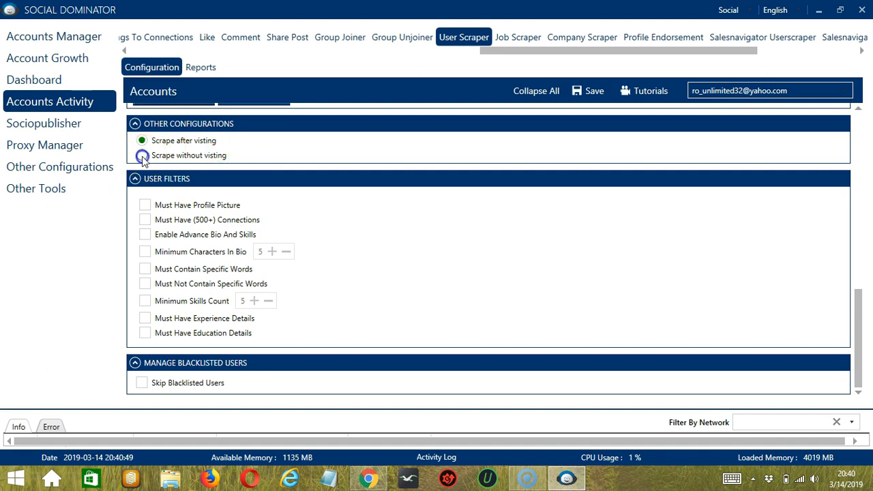
Set the scraper to 'Scrape without visiting' profiles under Other Configurations
{"action": "left_click", "coordinate": [141, 155]}
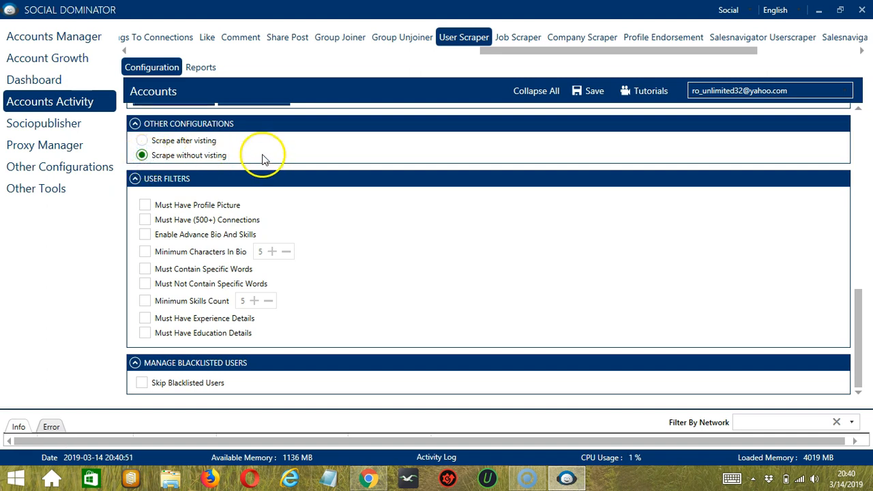
{"action": "mouse_move", "coordinate": [712, 297]}
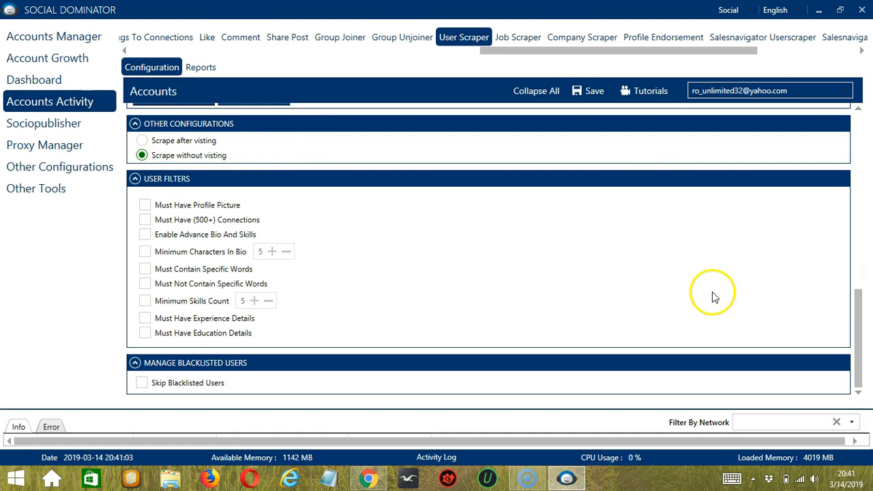
{"action": "mouse_move", "coordinate": [330, 193]}
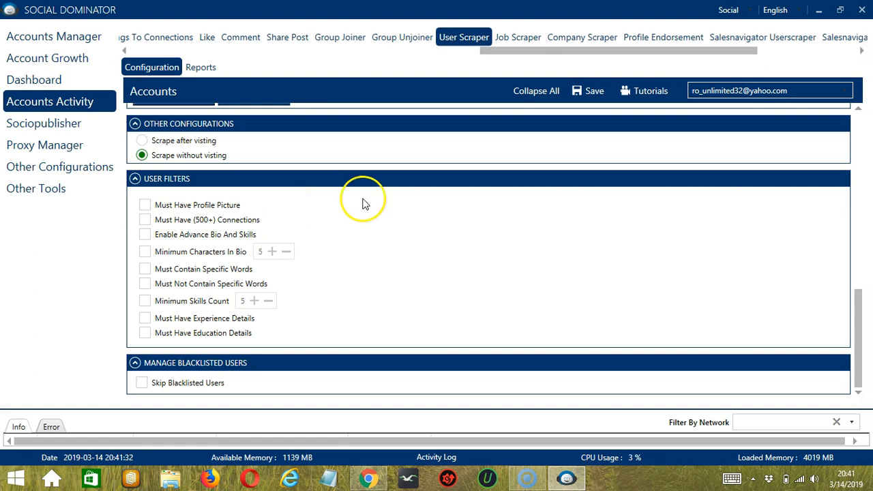
Require profile picture, 500+ connections, advanced bio and skills, minimum bio characters and specific bio words
{"action": "left_click", "coordinate": [145, 204]}
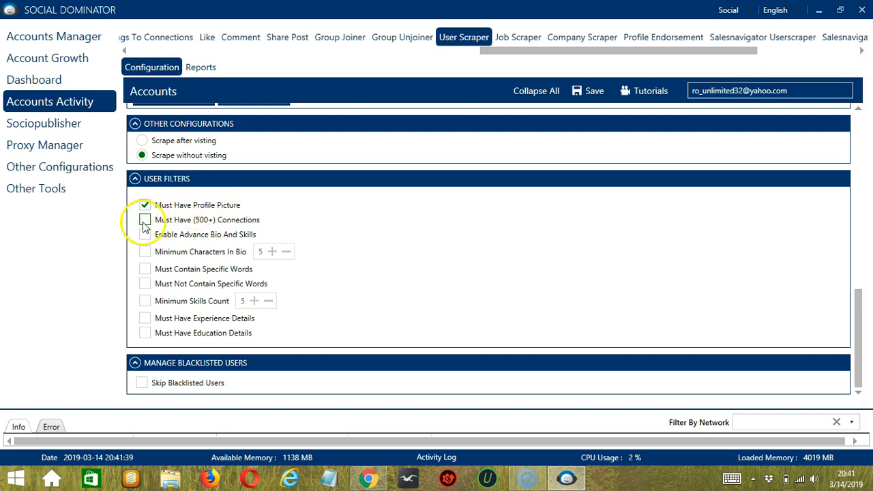
{"action": "left_click", "coordinate": [145, 219]}
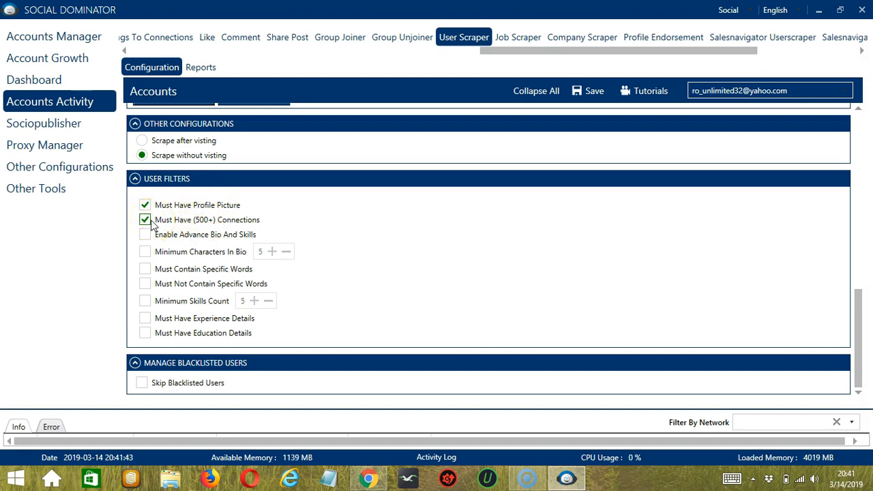
{"action": "left_click", "coordinate": [144, 234]}
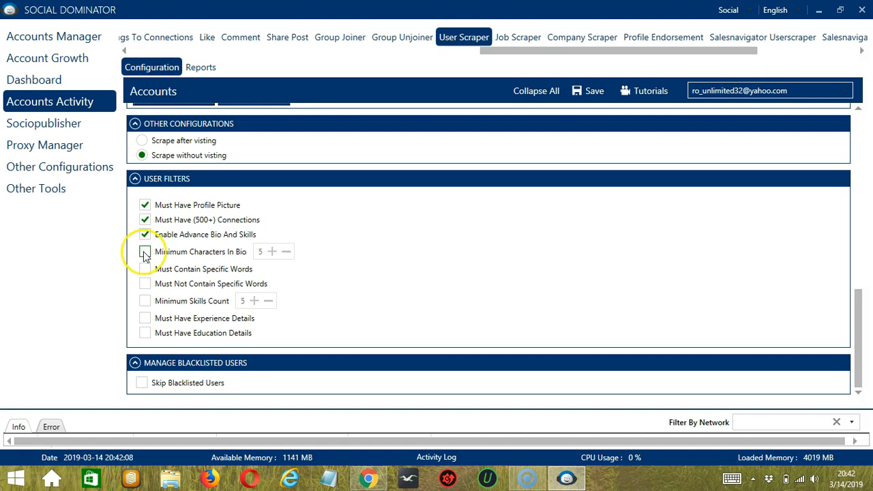
{"action": "left_click", "coordinate": [145, 251]}
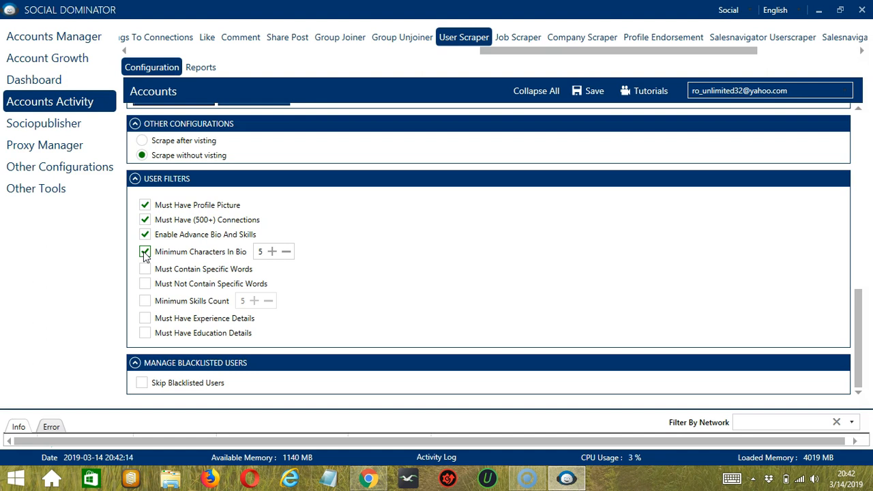
{"action": "left_click", "coordinate": [145, 269]}
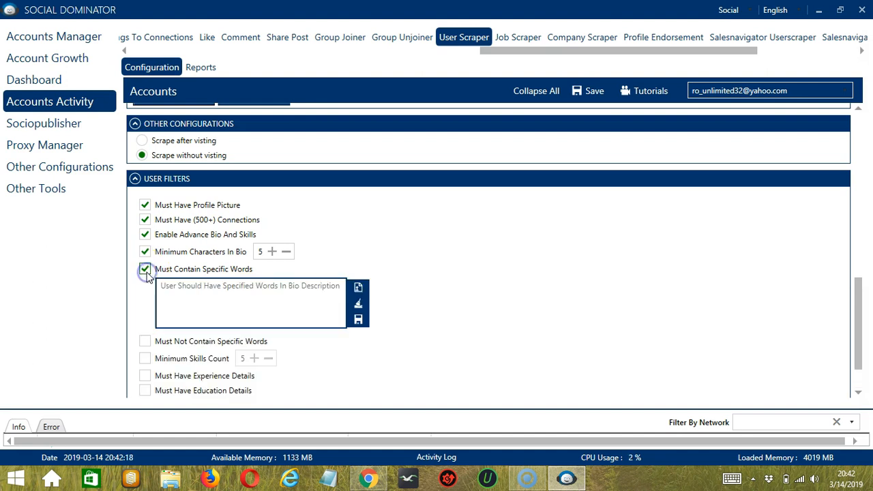
Enter 'expert' as a required bio word, then leave the specific-words filter off
{"action": "left_click", "coordinate": [202, 292]}
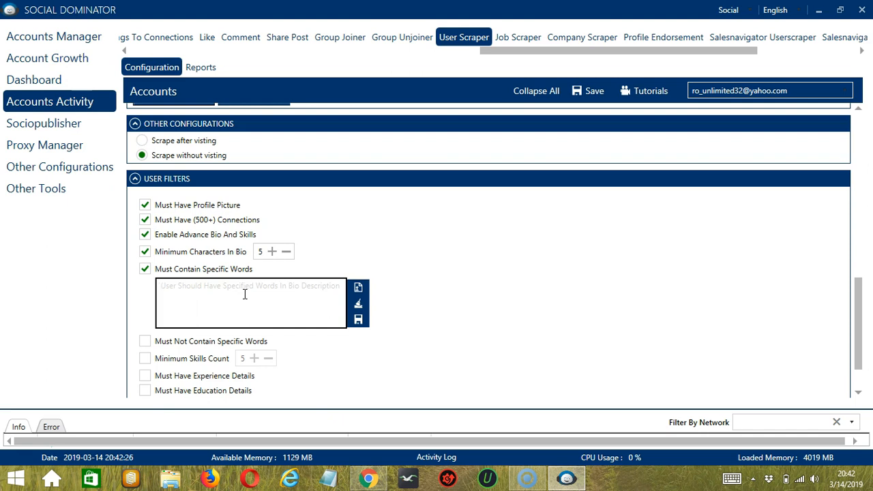
{"action": "type", "text": "expert"}
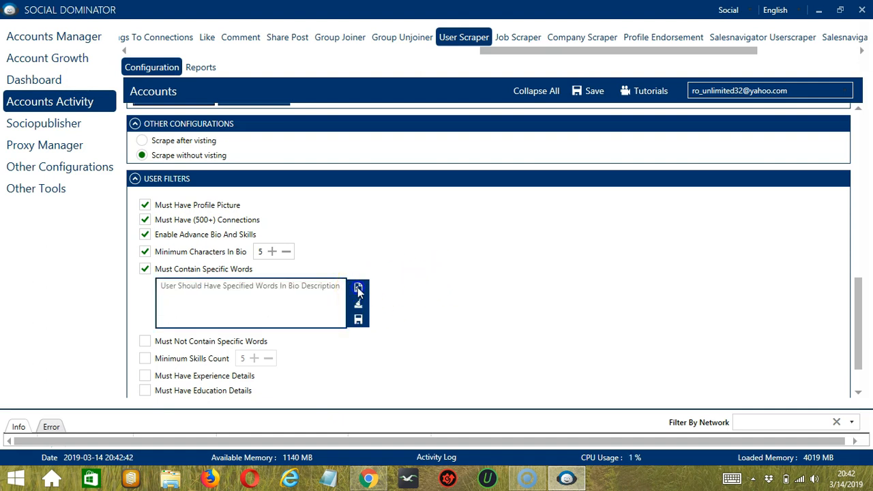
{"action": "left_click", "coordinate": [357, 287]}
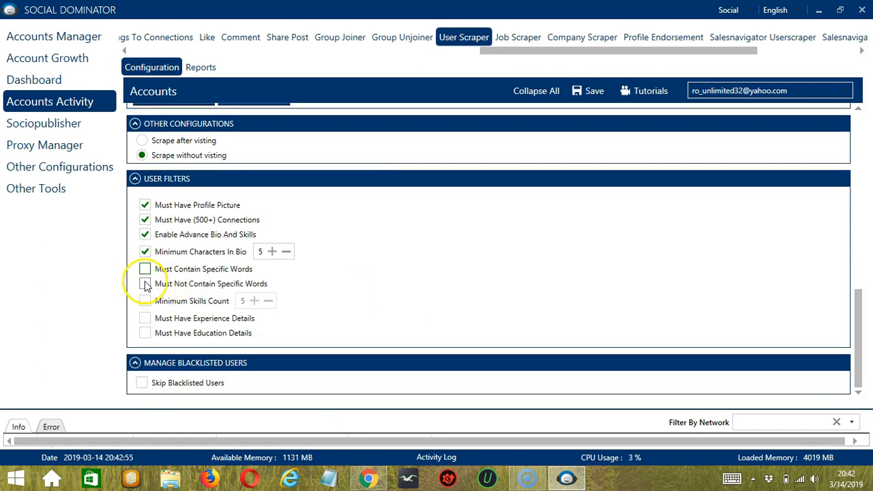
Try 'dev' as an excluded bio word, then require minimum skills count, experience and education details
{"action": "left_click", "coordinate": [144, 283]}
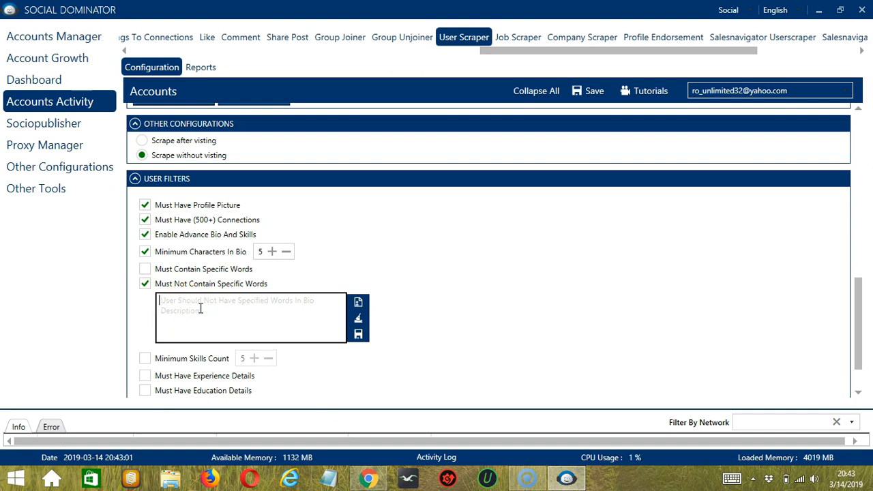
{"action": "type", "text": "dev"}
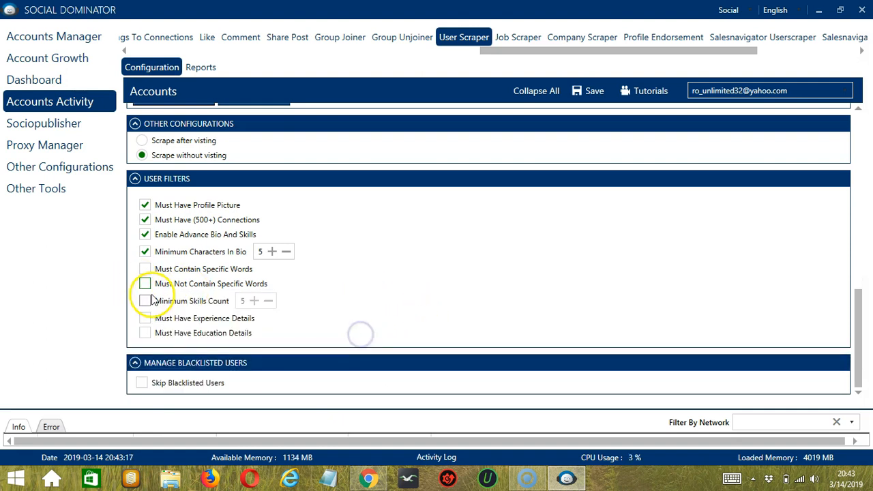
{"action": "left_click", "coordinate": [144, 302]}
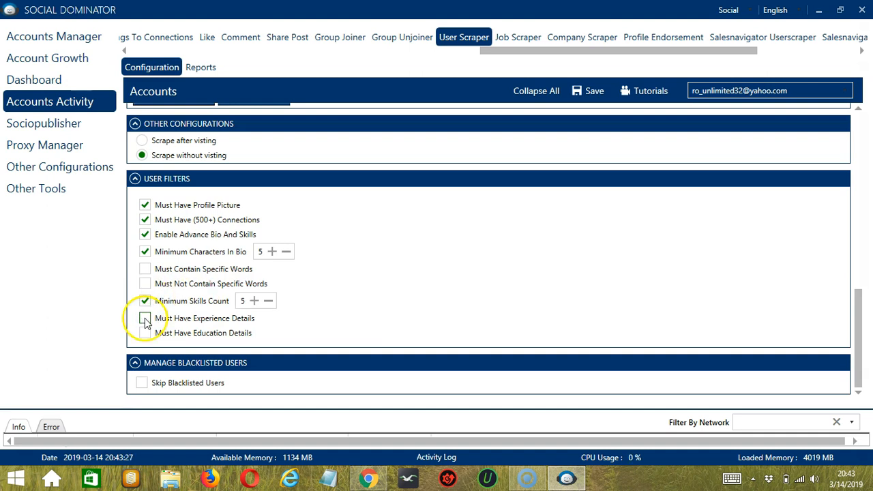
{"action": "left_click", "coordinate": [145, 318]}
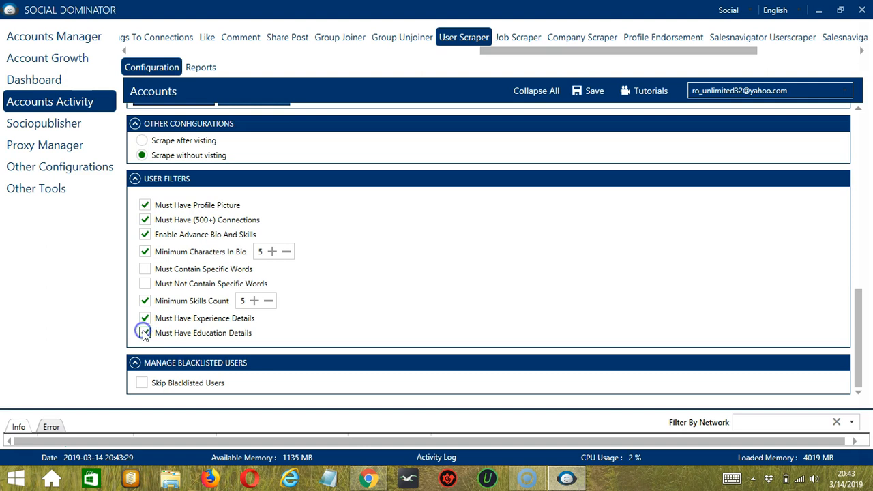
{"action": "left_click", "coordinate": [145, 333]}
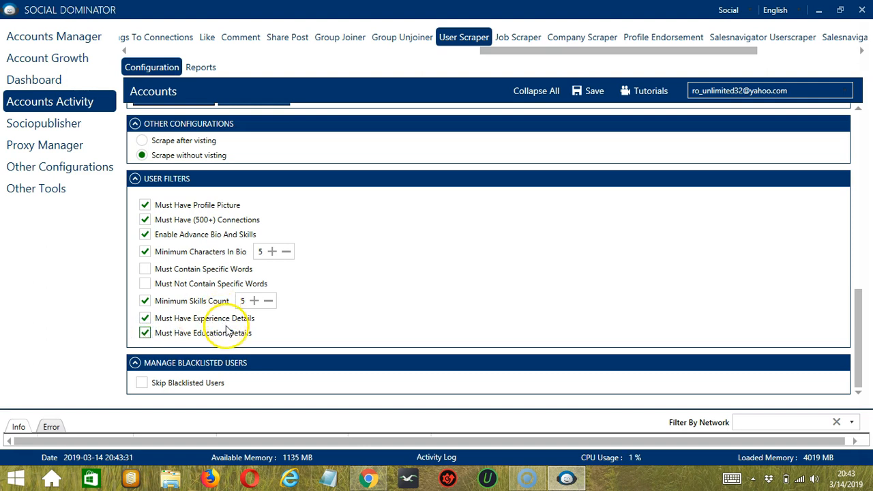
{"action": "mouse_move", "coordinate": [857, 394]}
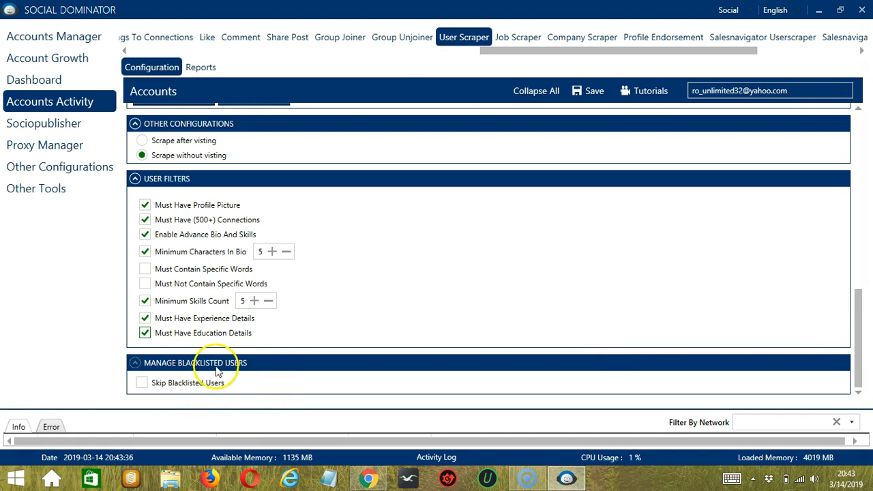
{"action": "mouse_move", "coordinate": [264, 368]}
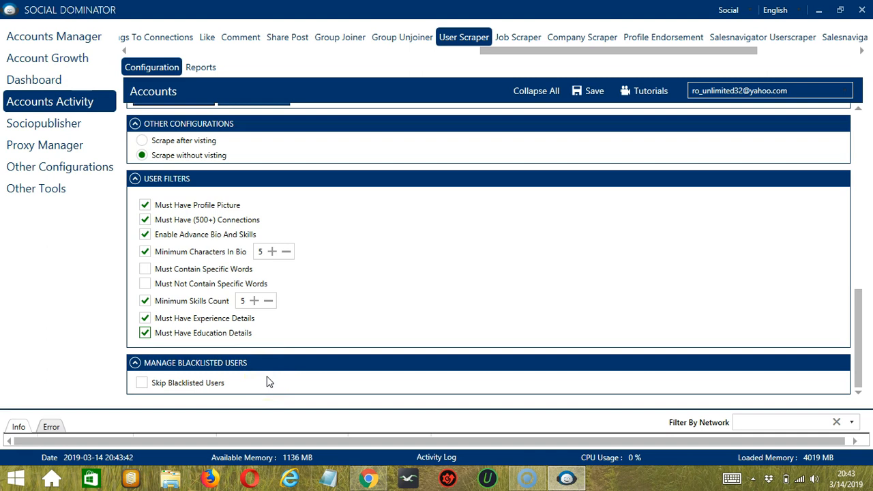
{"action": "mouse_move", "coordinate": [248, 392]}
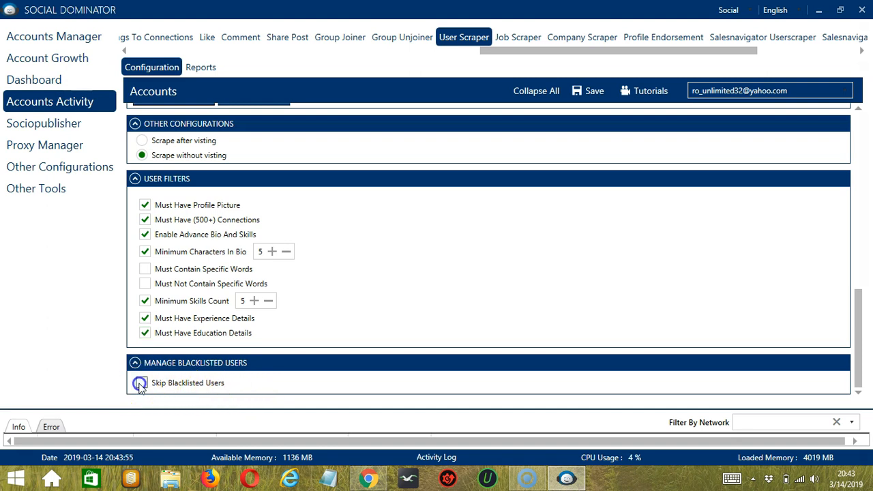
Skip blacklisted users using the private blacklist
{"action": "left_click", "coordinate": [140, 382]}
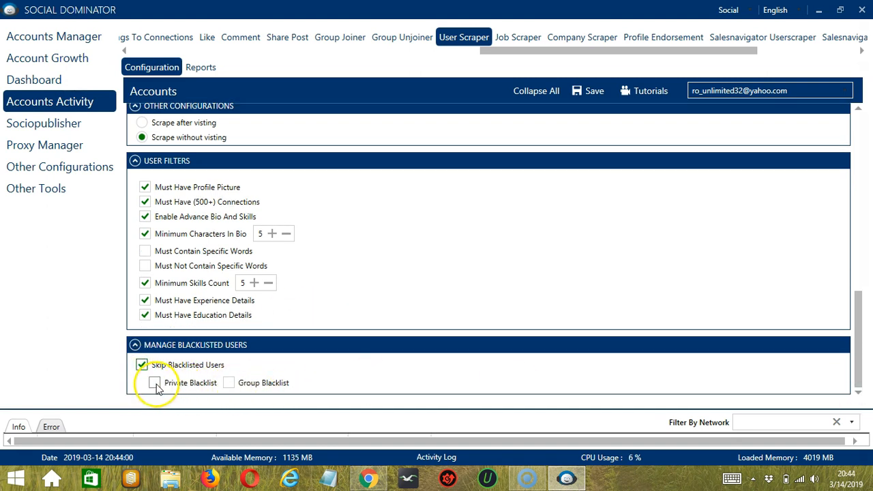
{"action": "left_click", "coordinate": [154, 382]}
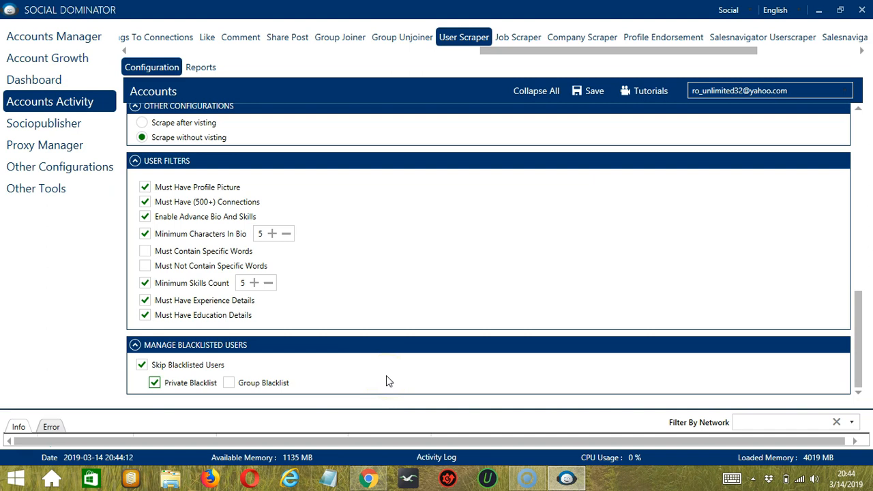
{"action": "mouse_move", "coordinate": [825, 169]}
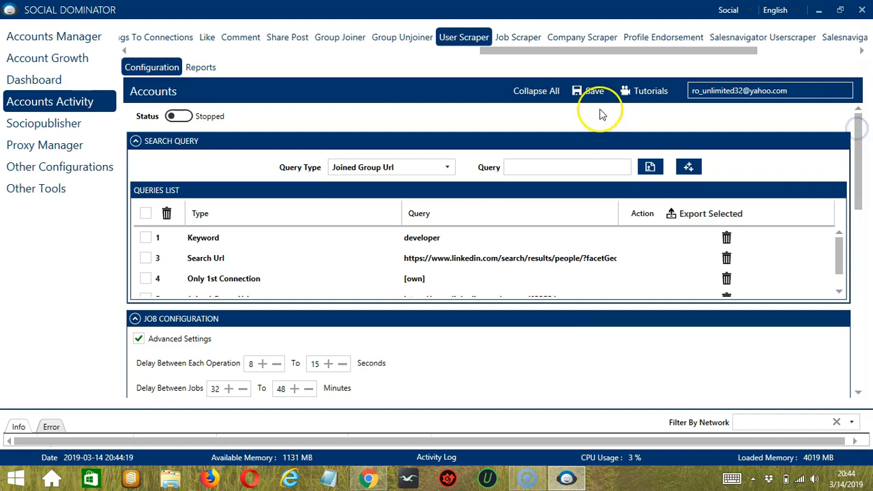
Save the User Scraper configuration and switch its status from Stopped to Active
{"action": "left_click", "coordinate": [588, 90]}
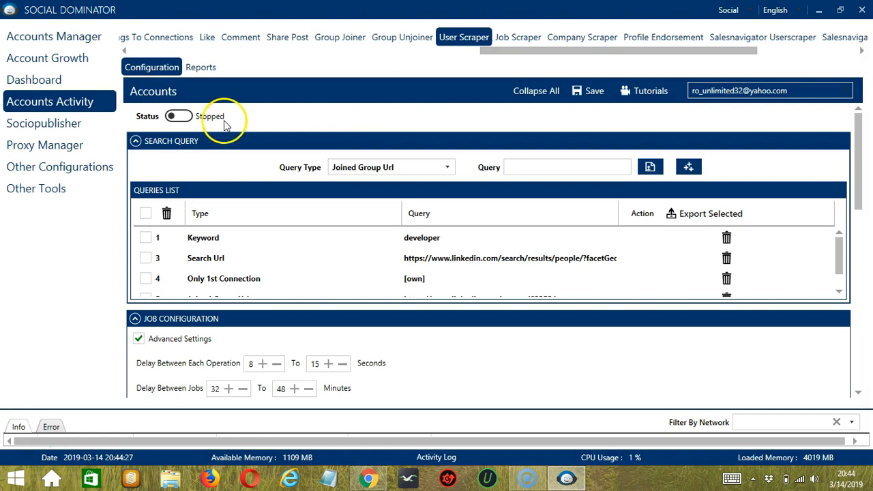
{"action": "left_click", "coordinate": [179, 116]}
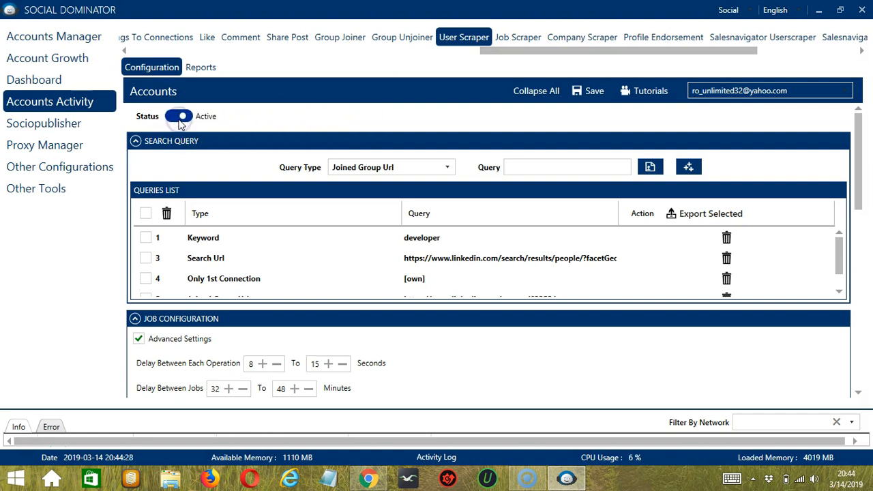
{"action": "left_click", "coordinate": [179, 116]}
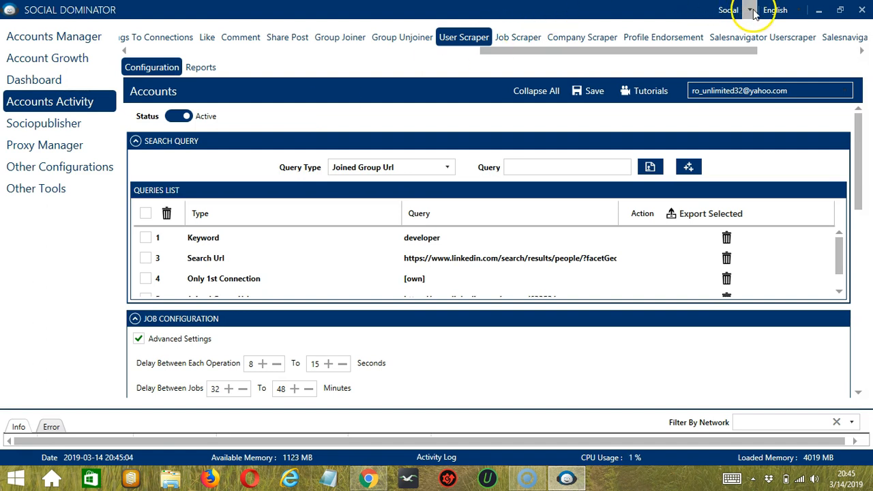
Switch to LinkedIn Dominator's User Scraper campaign and enter developer as the keyword query
{"action": "left_click", "coordinate": [751, 9]}
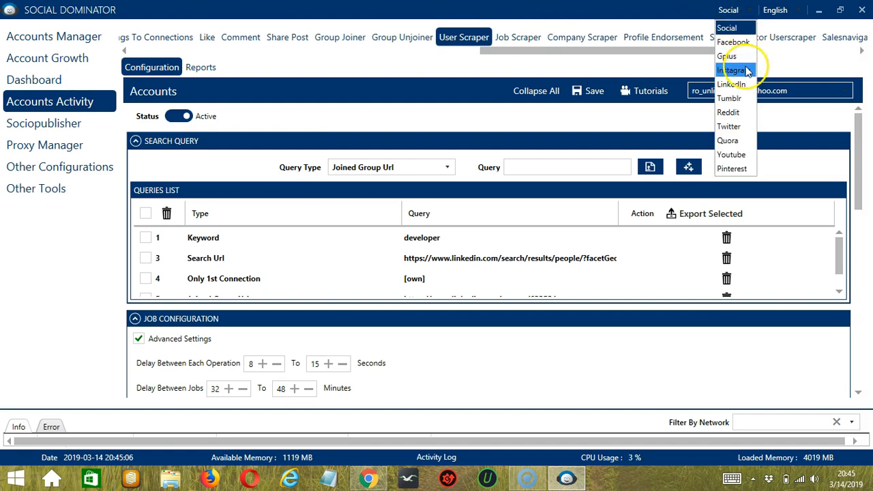
{"action": "left_click", "coordinate": [733, 71]}
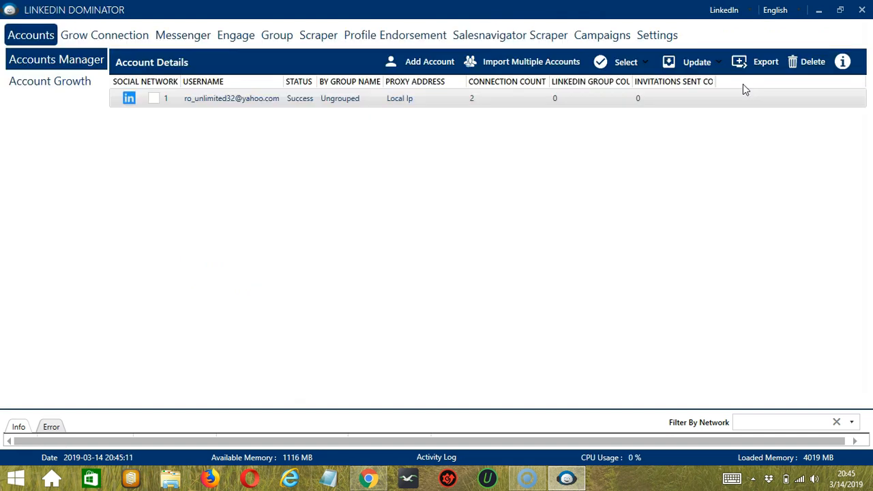
{"action": "mouse_move", "coordinate": [320, 36]}
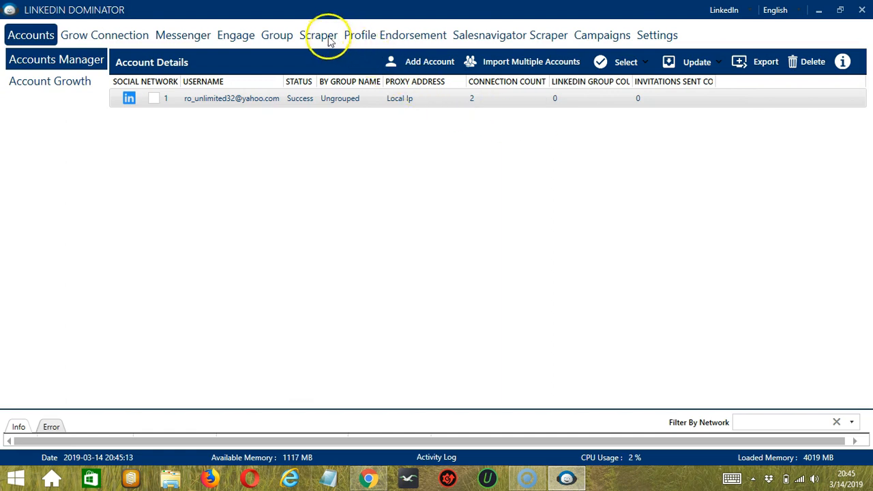
{"action": "left_click", "coordinate": [317, 36]}
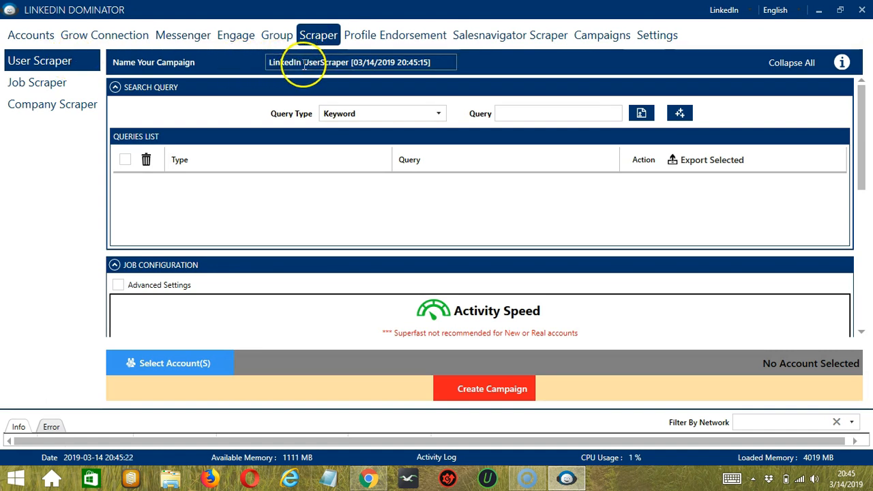
{"action": "mouse_move", "coordinate": [257, 114]}
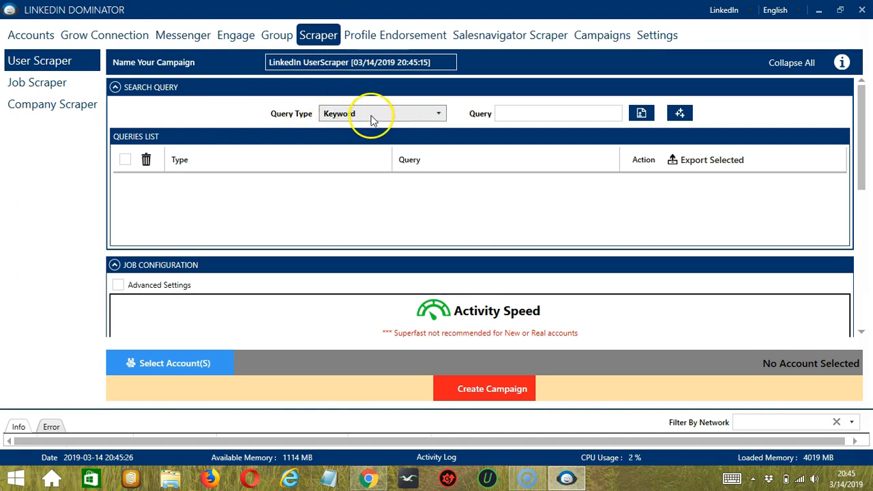
{"action": "type", "text": "developer"}
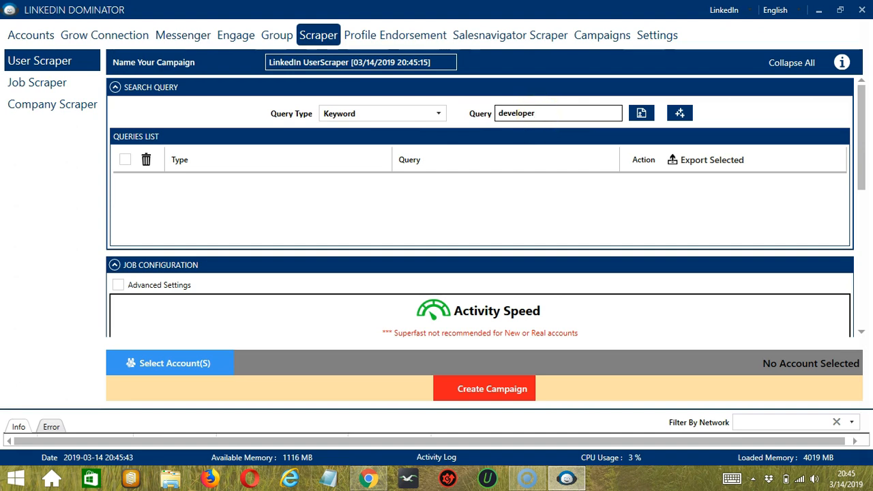
Require profile picture, 500+ connections, experience and education details, and skip privately blacklisted users
{"action": "scroll", "scroll_direction": "down", "scroll_amount": 3}
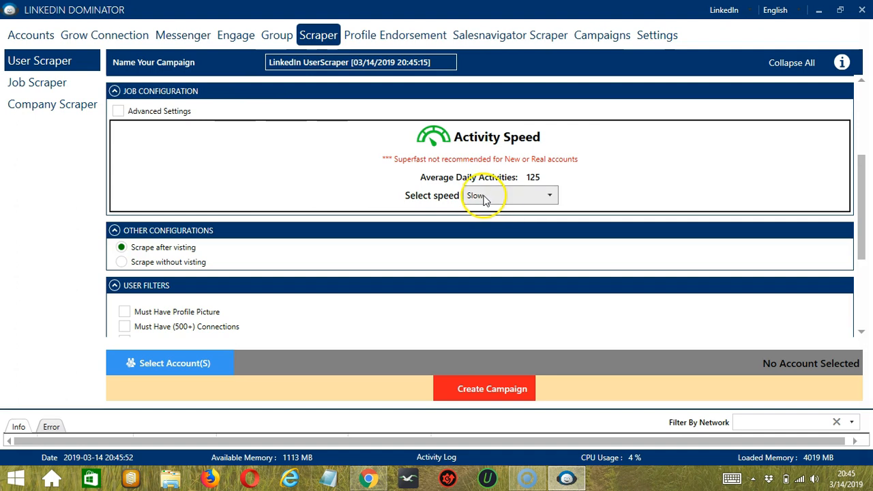
{"action": "mouse_move", "coordinate": [229, 243]}
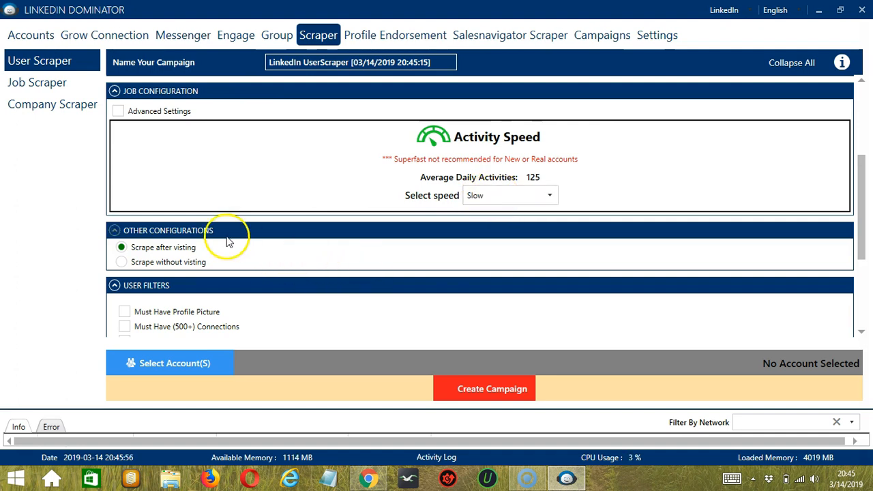
{"action": "mouse_move", "coordinate": [265, 246]}
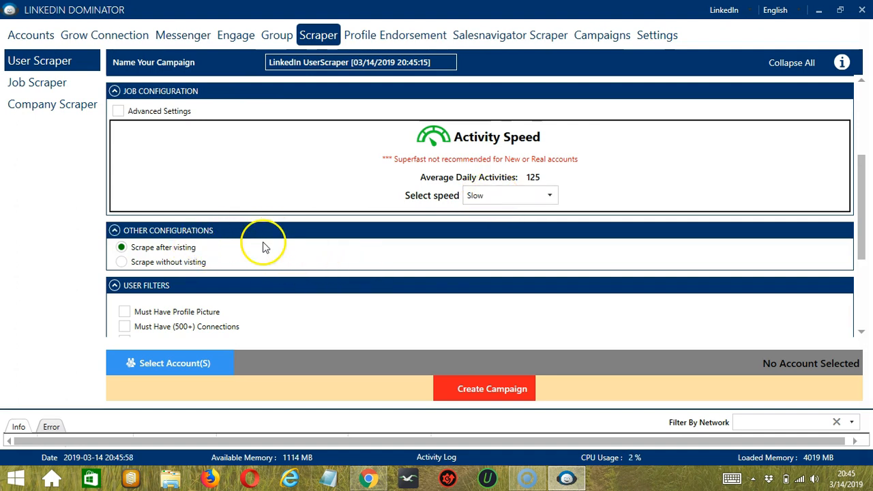
{"action": "scroll", "scroll_direction": "down", "scroll_amount": 3}
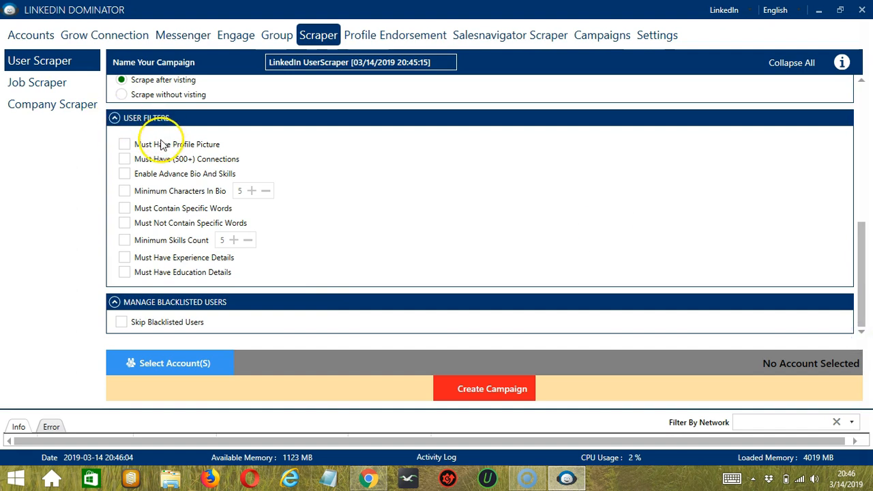
{"action": "left_click", "coordinate": [124, 145]}
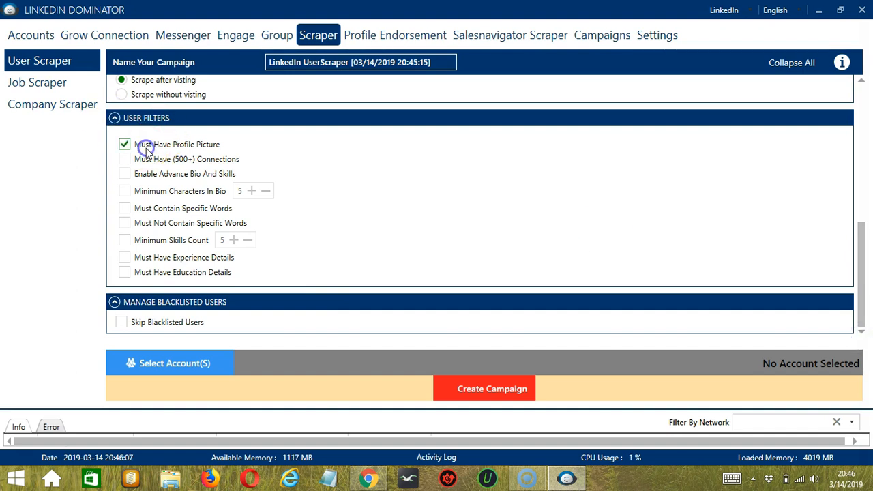
{"action": "left_click", "coordinate": [125, 158]}
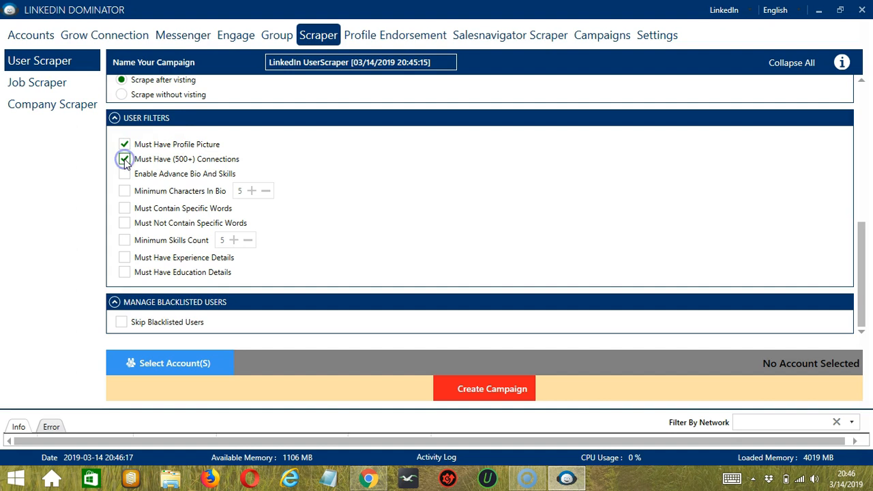
{"action": "left_click", "coordinate": [124, 256]}
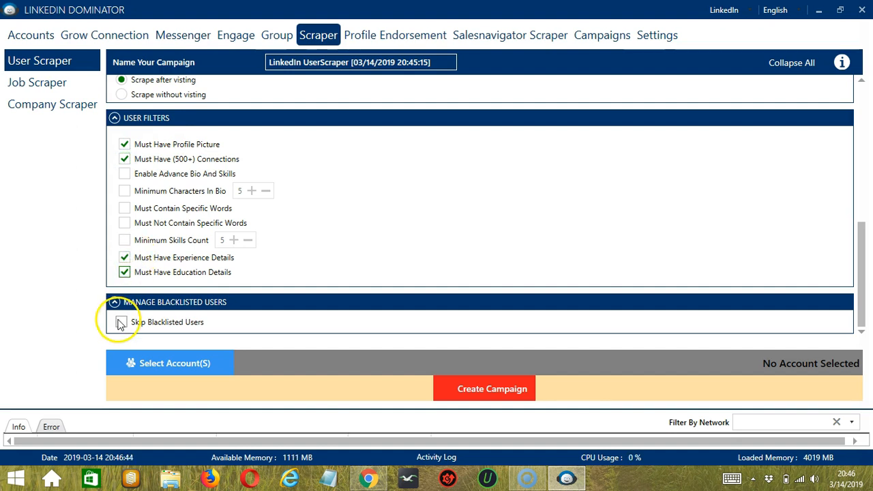
{"action": "left_click", "coordinate": [124, 322]}
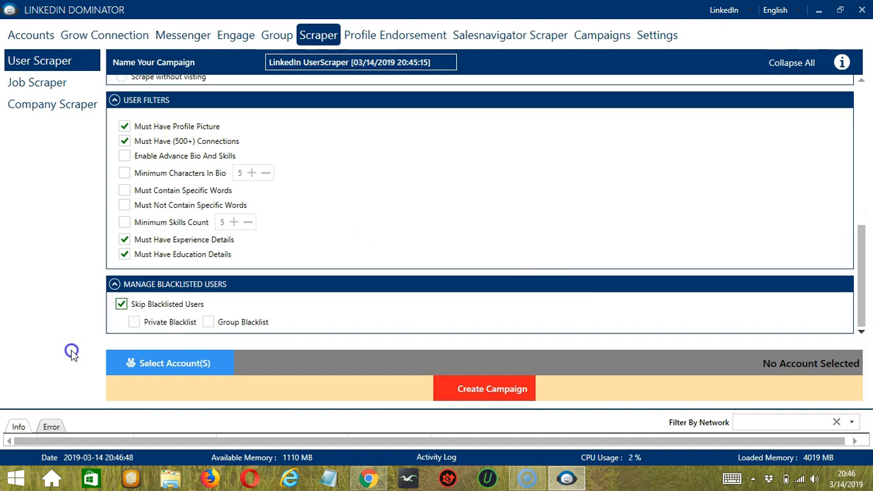
{"action": "left_click", "coordinate": [133, 322]}
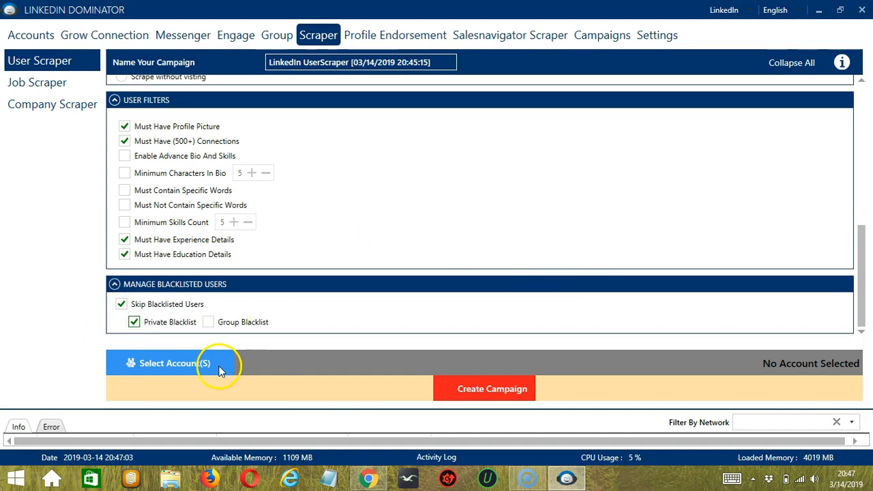
Select the LinkedIn account for the campaign and confirm overriding its earlier scraper settings
{"action": "left_click", "coordinate": [175, 363]}
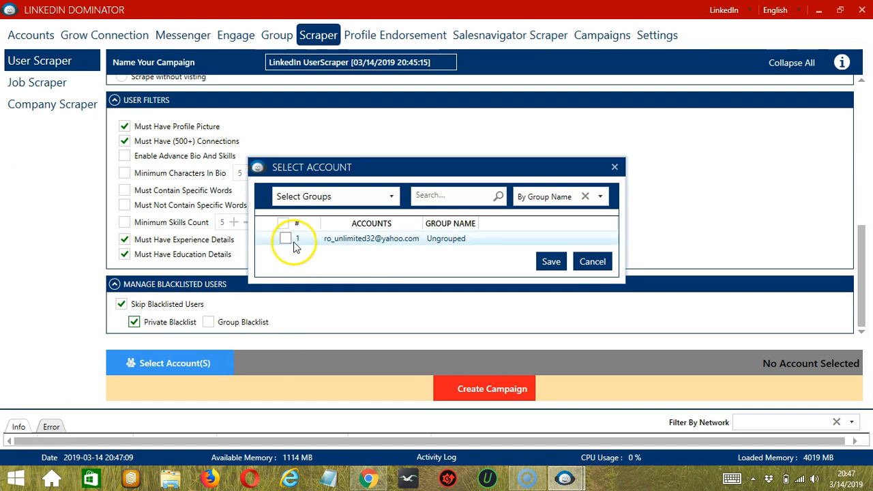
{"action": "left_click", "coordinate": [286, 238]}
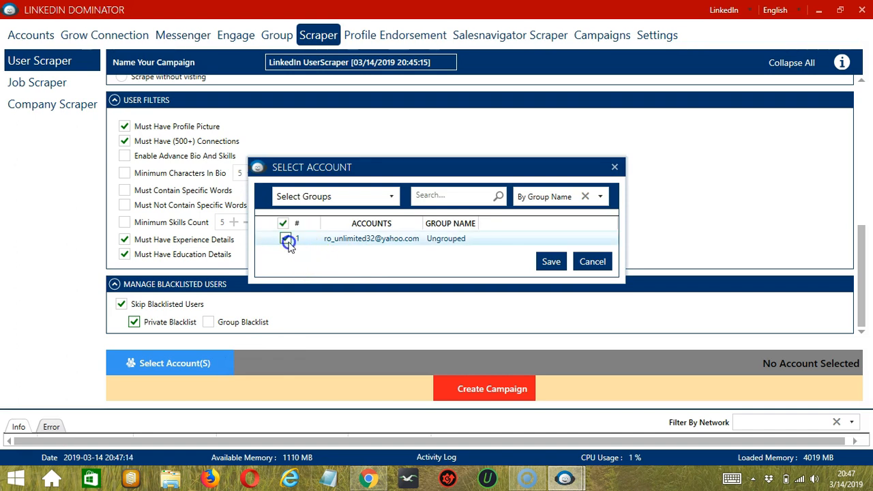
{"action": "left_click", "coordinate": [551, 262]}
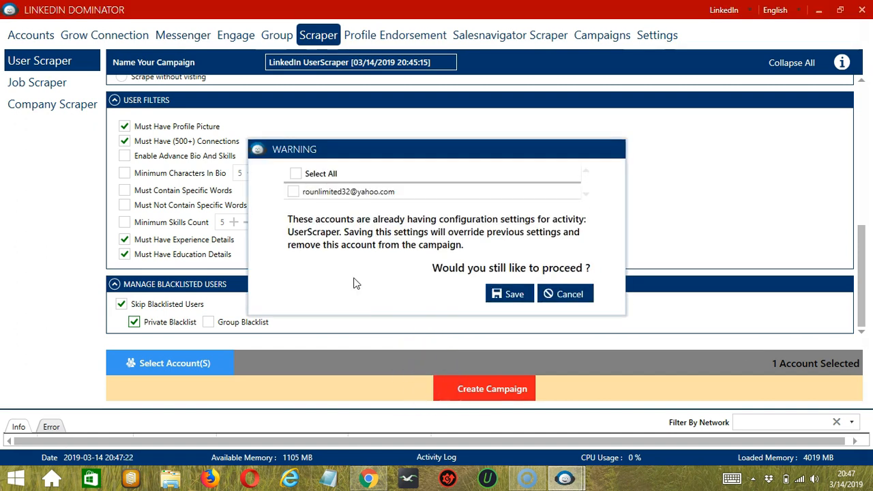
{"action": "left_click", "coordinate": [295, 191]}
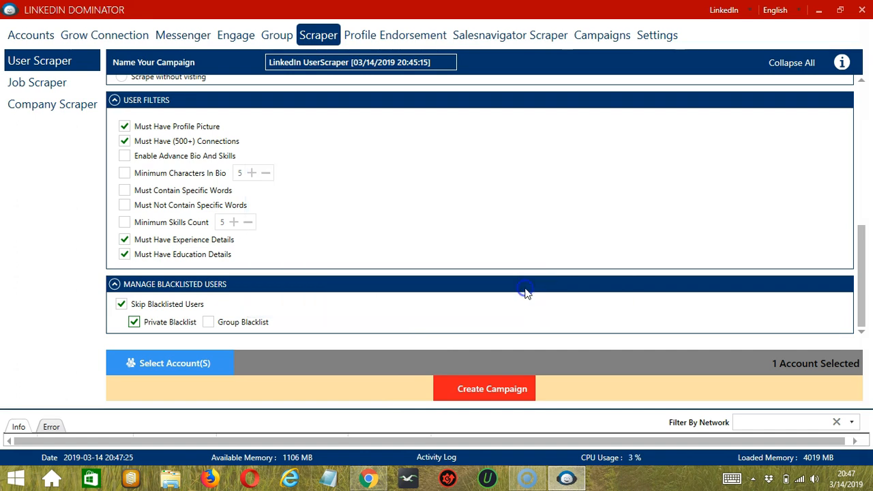
Create the UserScraper campaign and set it to Paused in the Campaigns list
{"action": "left_click", "coordinate": [602, 35]}
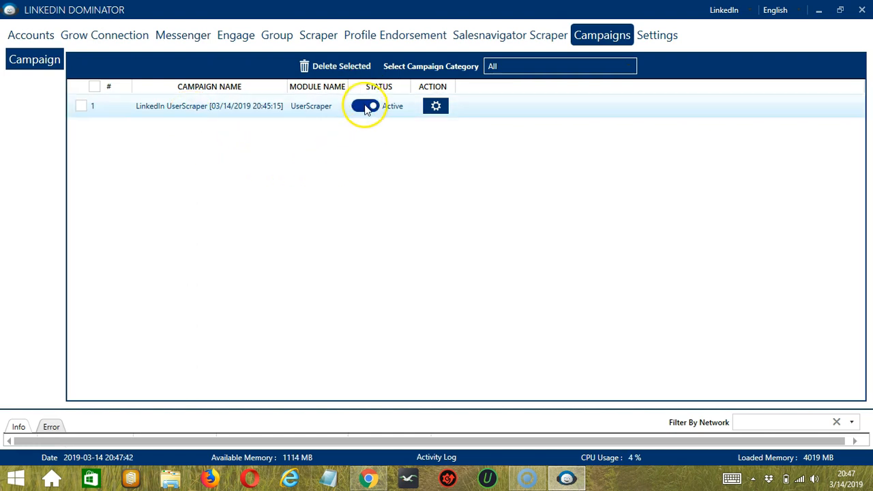
{"action": "left_click", "coordinate": [365, 107]}
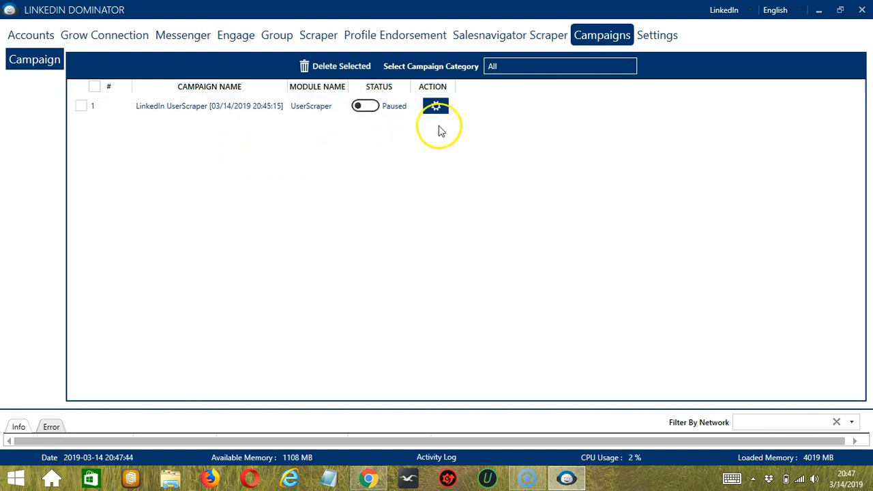
{"action": "left_click", "coordinate": [435, 106]}
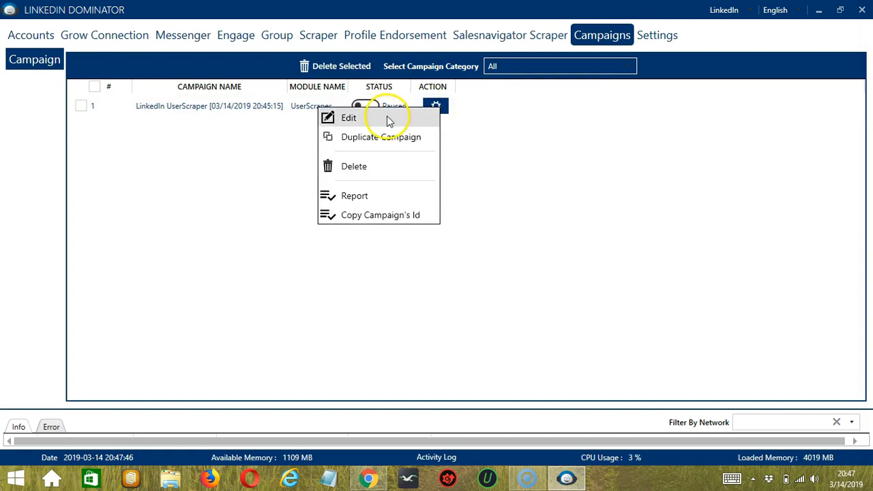
{"action": "mouse_move", "coordinate": [401, 141]}
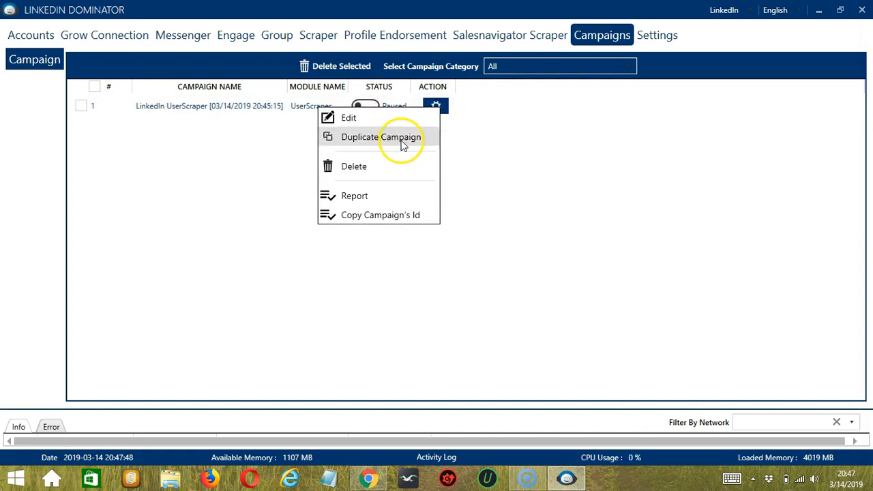
{"action": "mouse_move", "coordinate": [407, 167]}
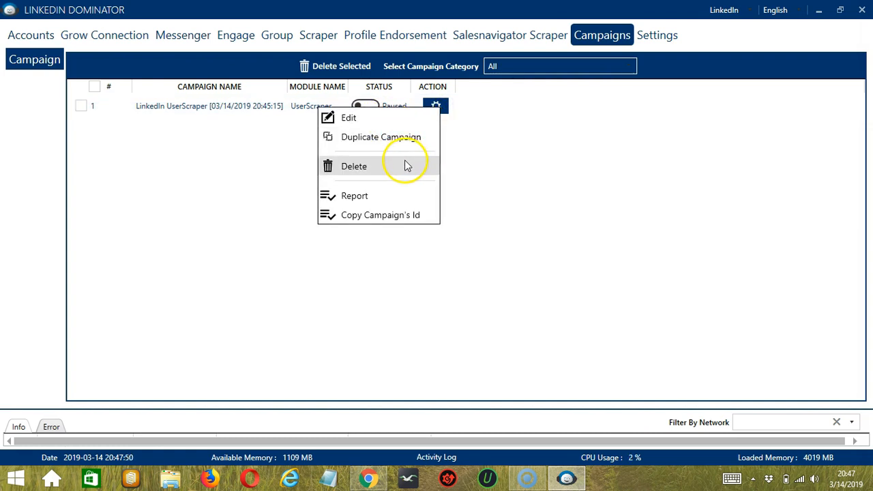